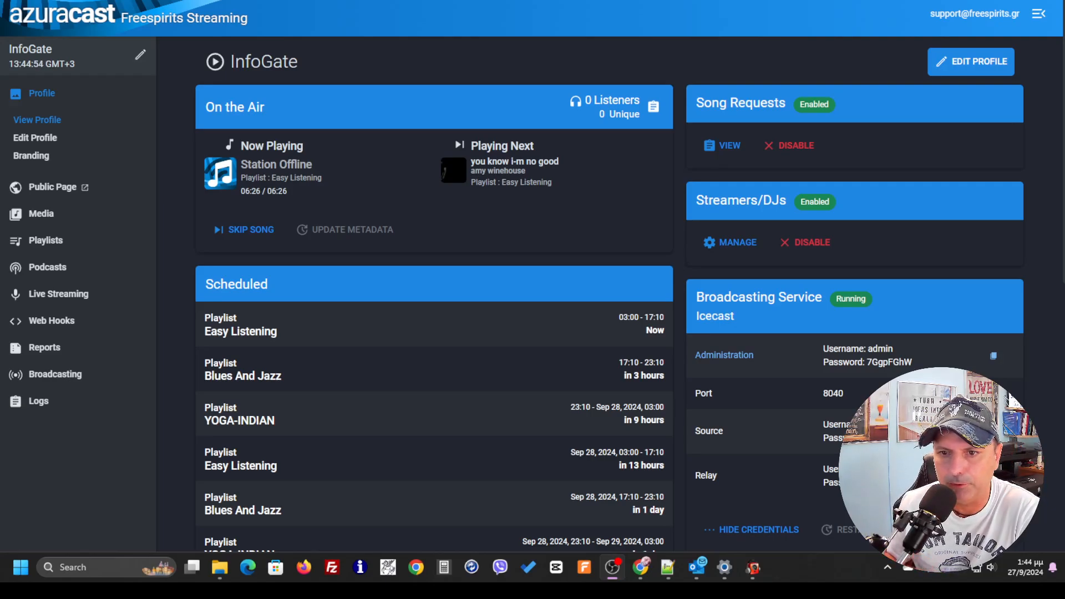
mouse_move(404, 243)
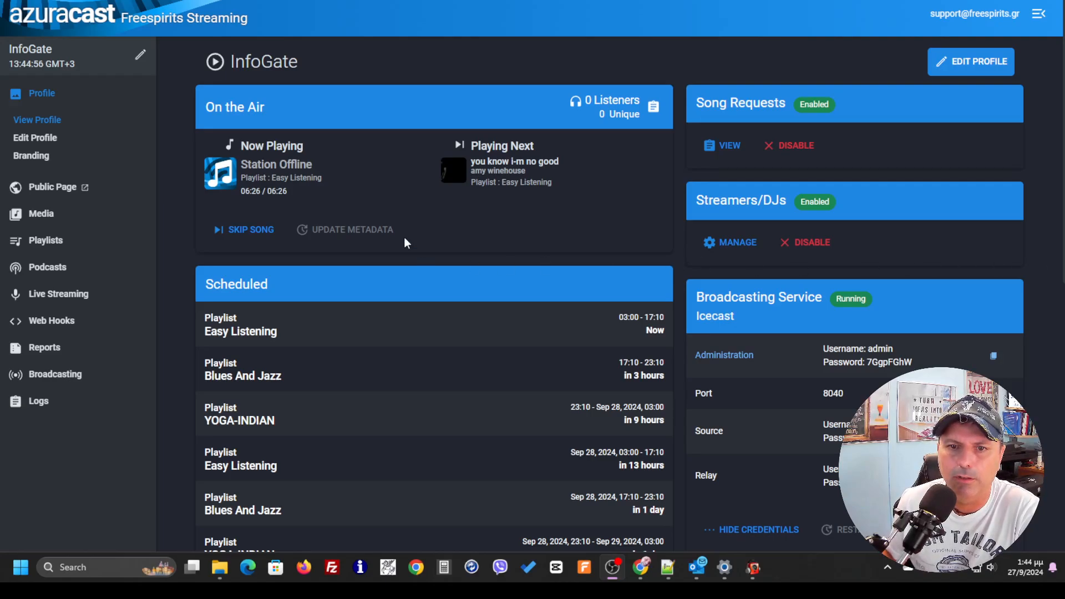
Scroll the InfoGate profile to reveal the AutoDJ service and the Streams section.
click(752, 567)
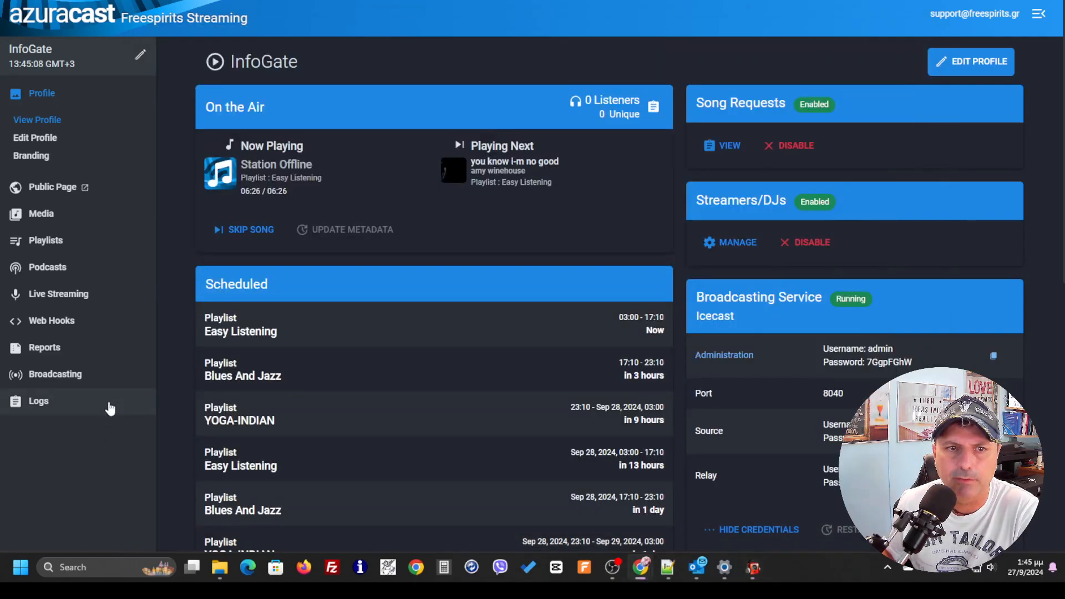
mouse_move(381, 206)
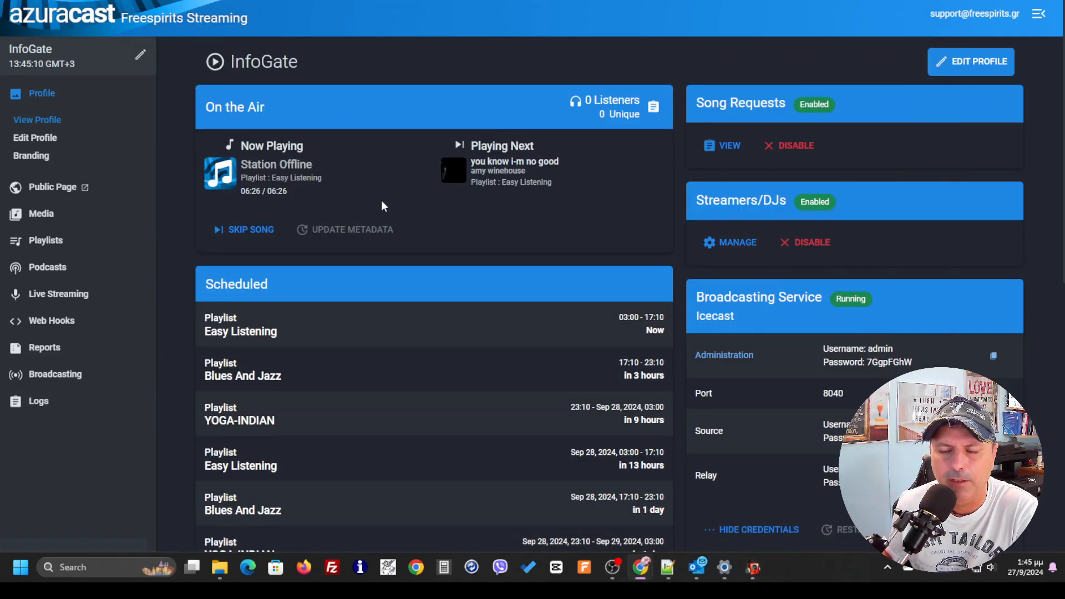
mouse_move(403, 203)
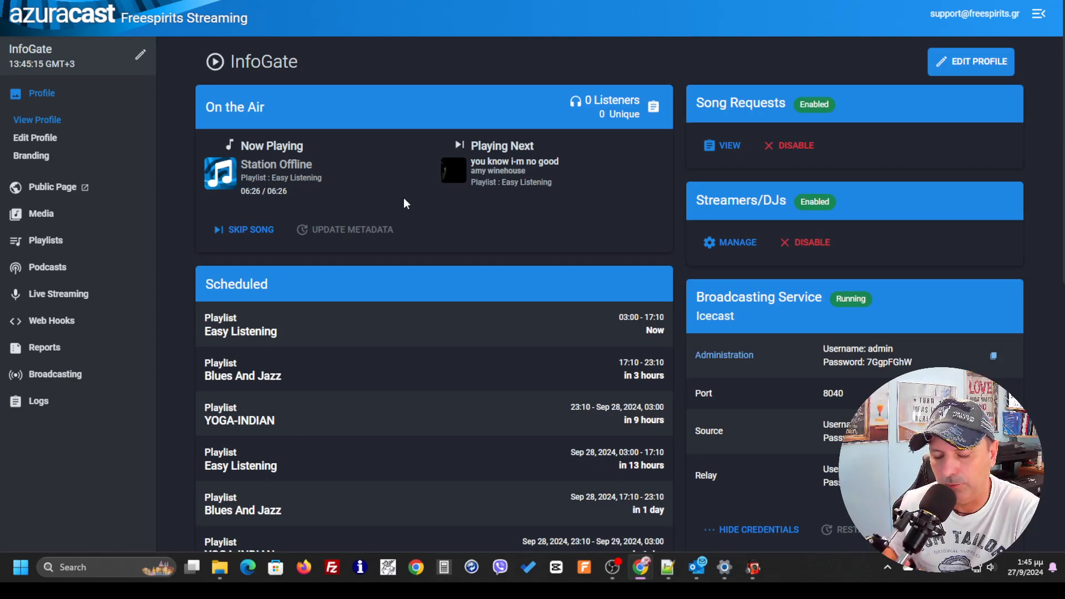
mouse_move(625, 292)
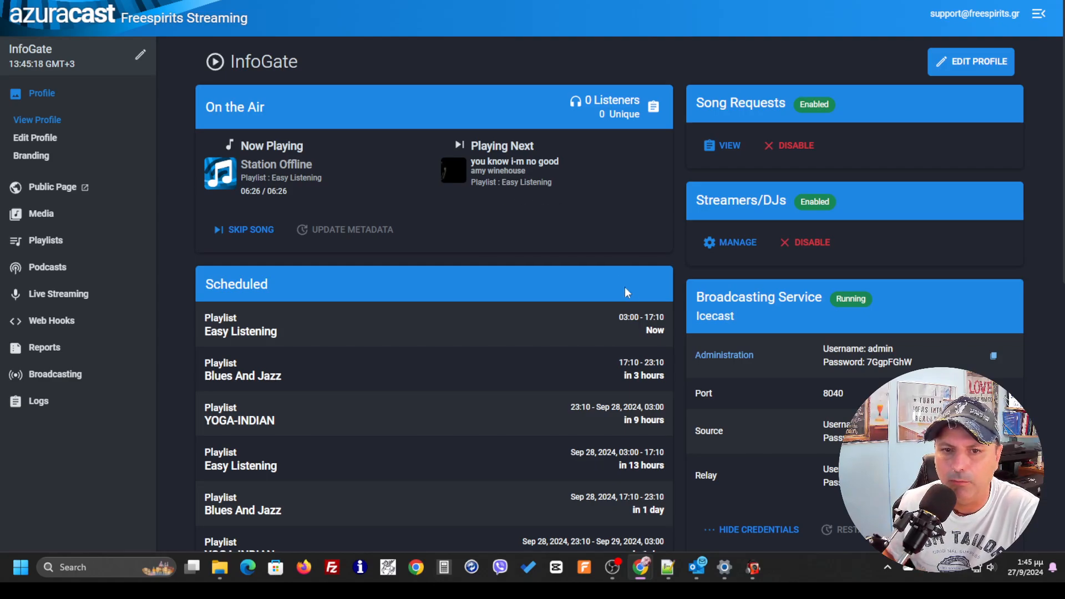
scroll(down, 3)
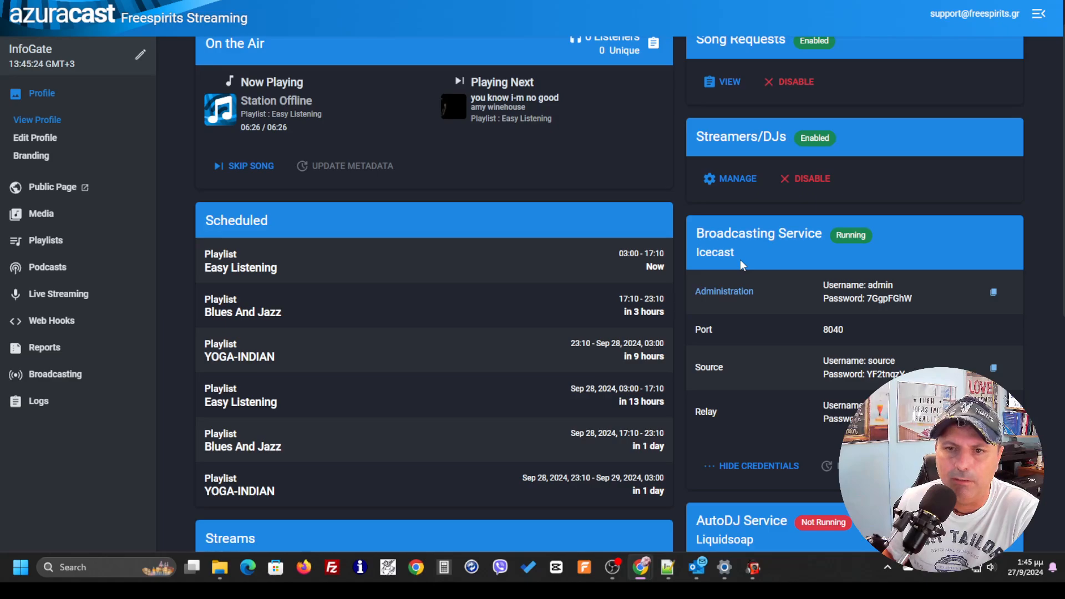
mouse_move(503, 311)
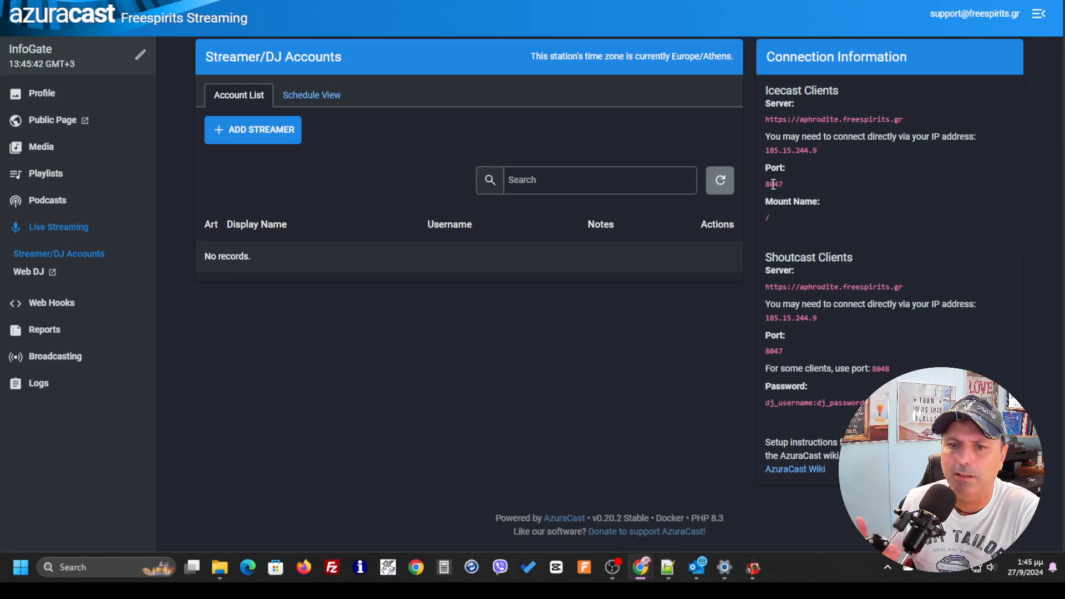
click(253, 130)
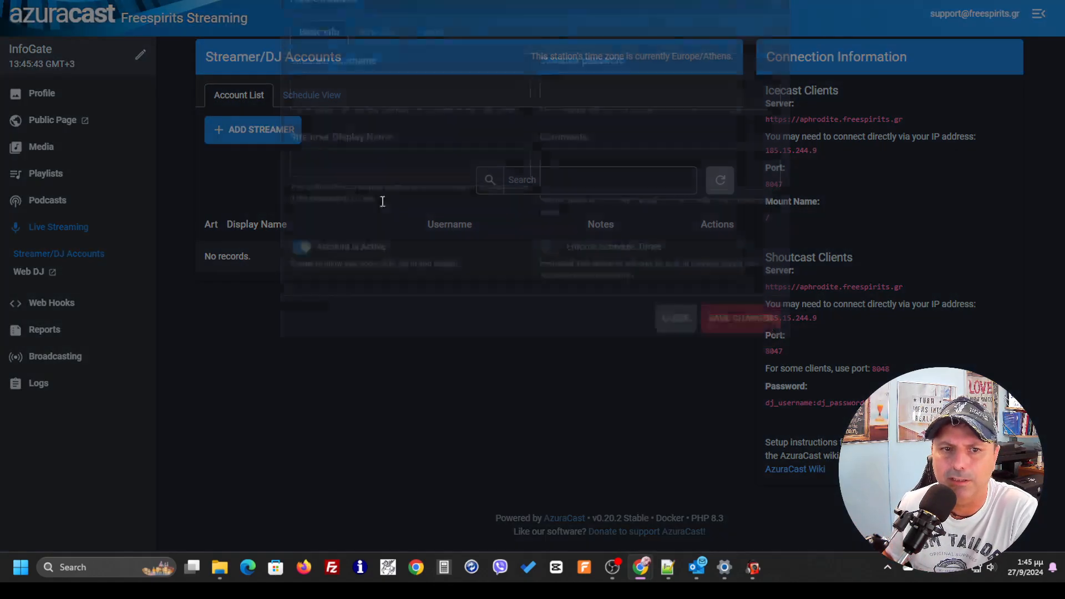
click(253, 130)
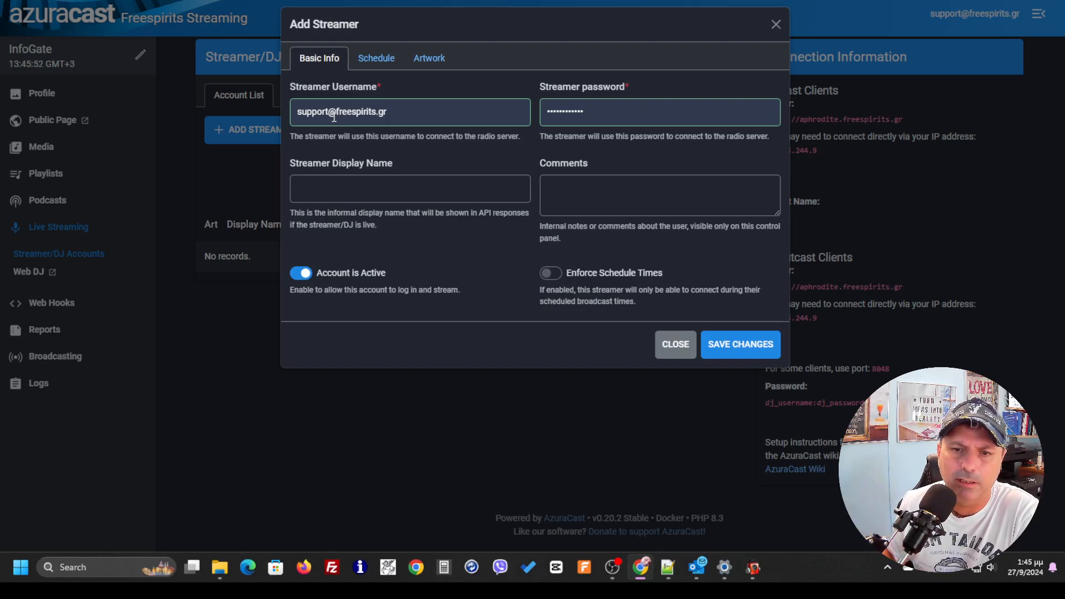
click(409, 189)
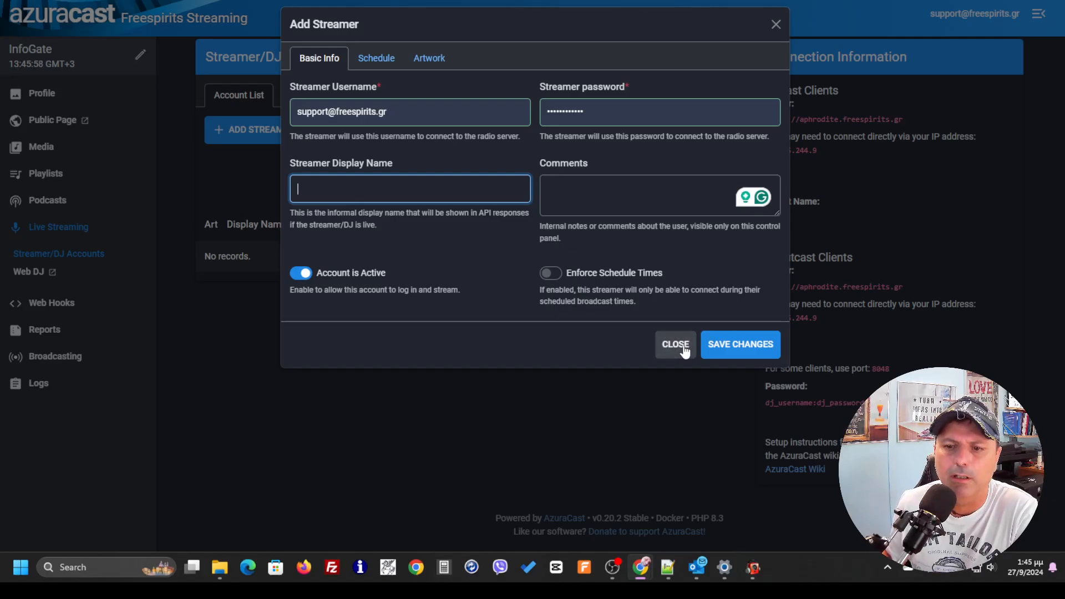
click(675, 344)
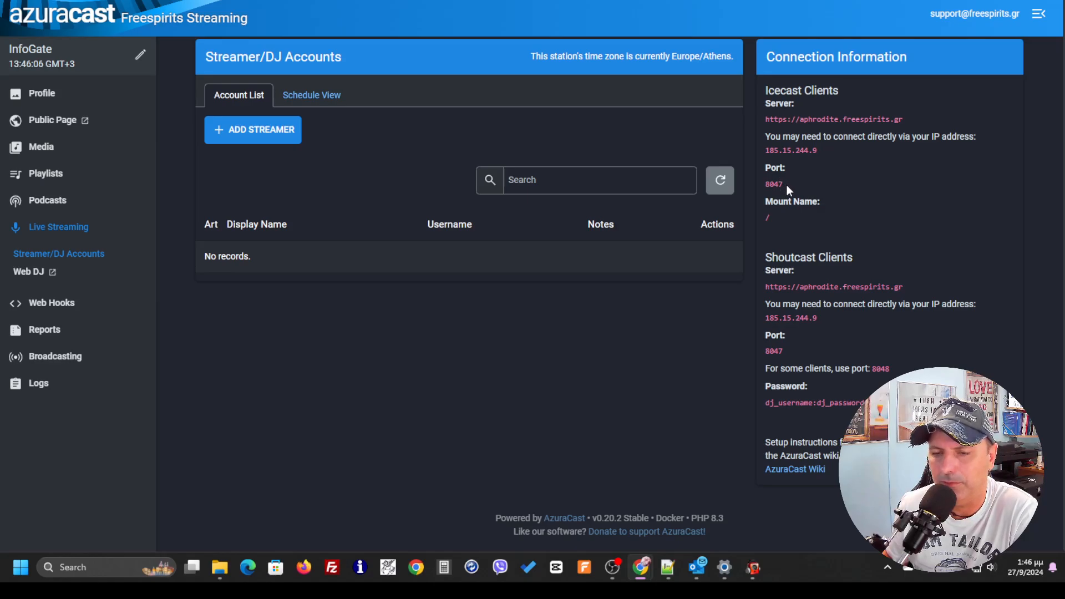
mouse_move(41, 93)
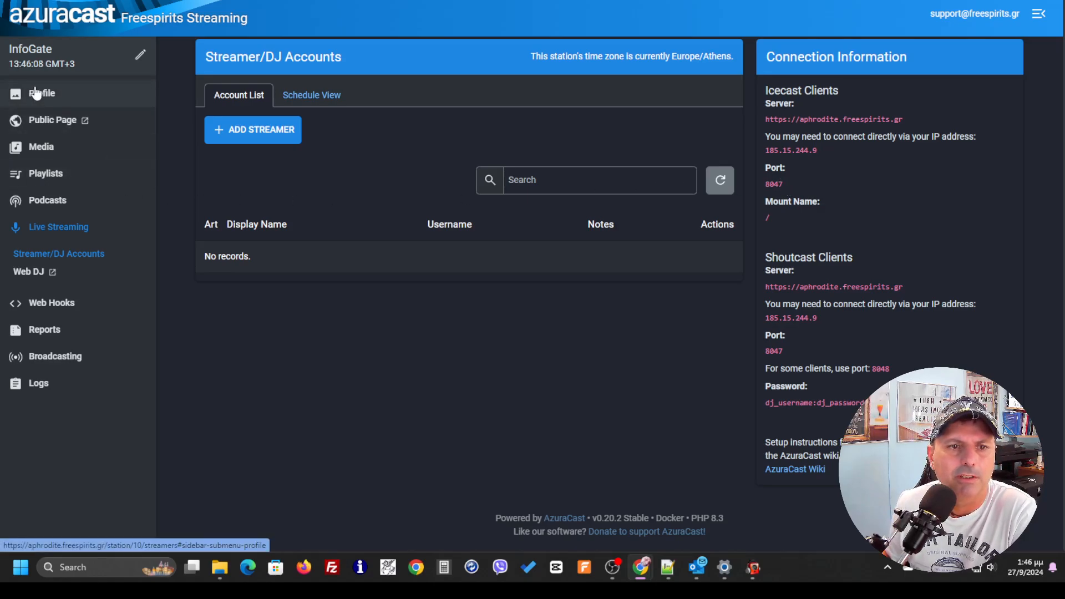
mouse_move(802, 286)
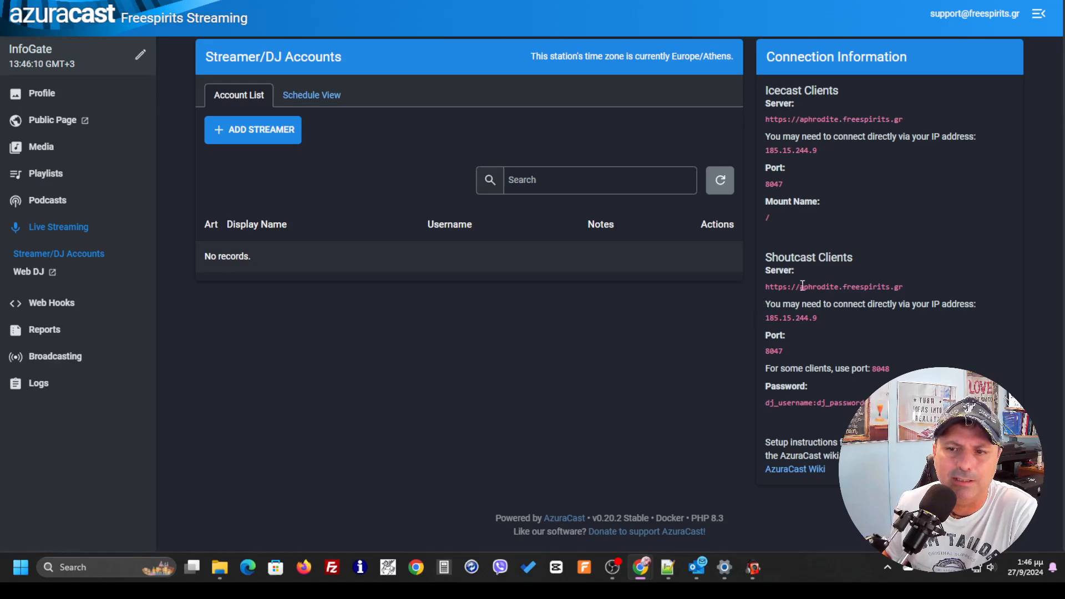
mouse_move(41, 93)
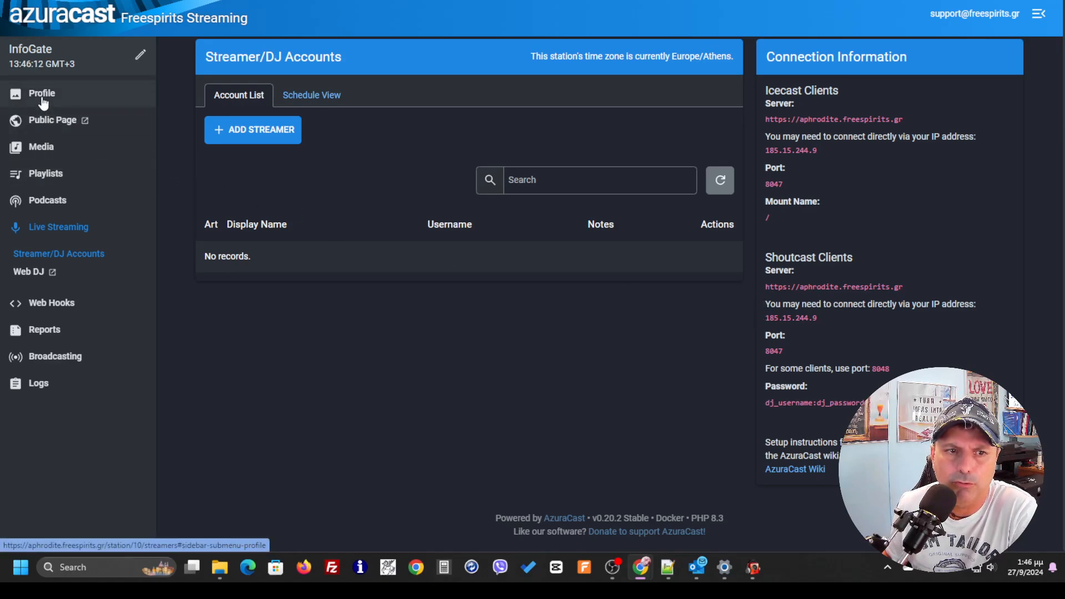
mouse_move(234, 218)
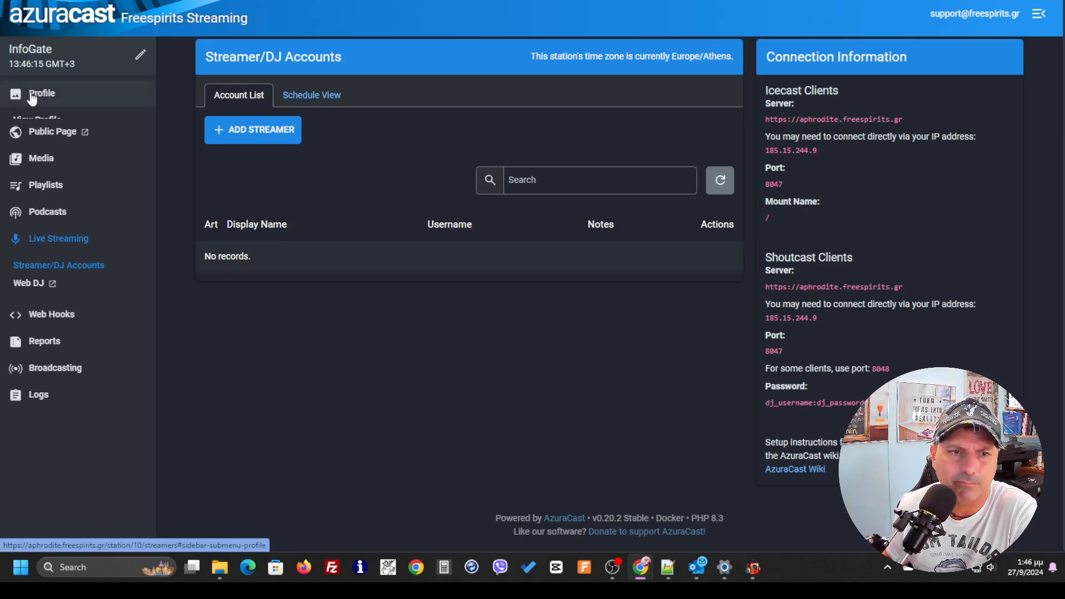
Scroll the InfoGate profile to Broadcasting Service and Streams, then bring RadioBOSS forward.
click(42, 93)
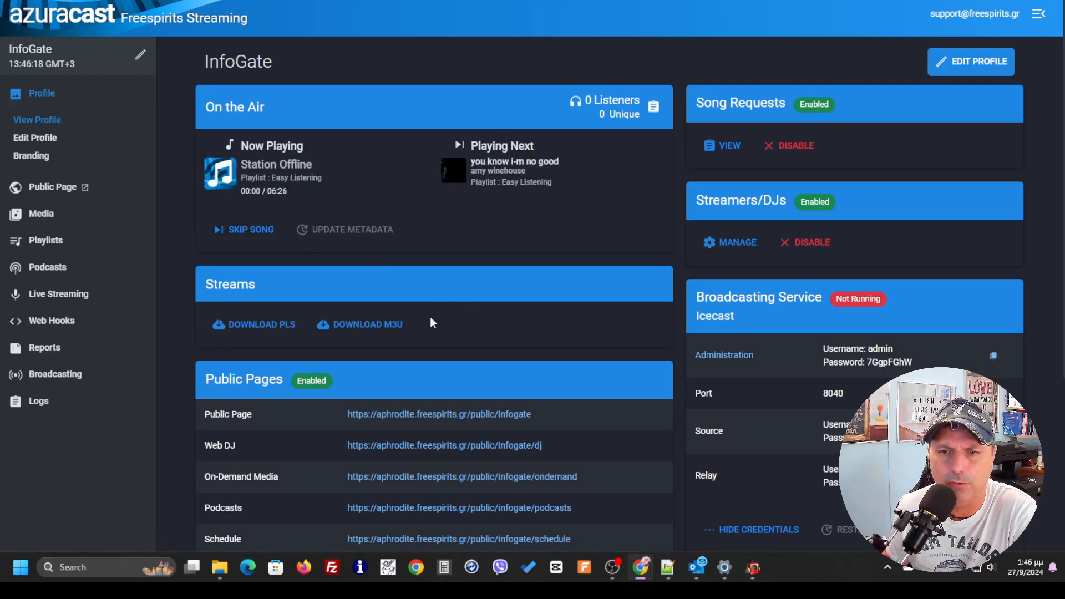
scroll(down, 3)
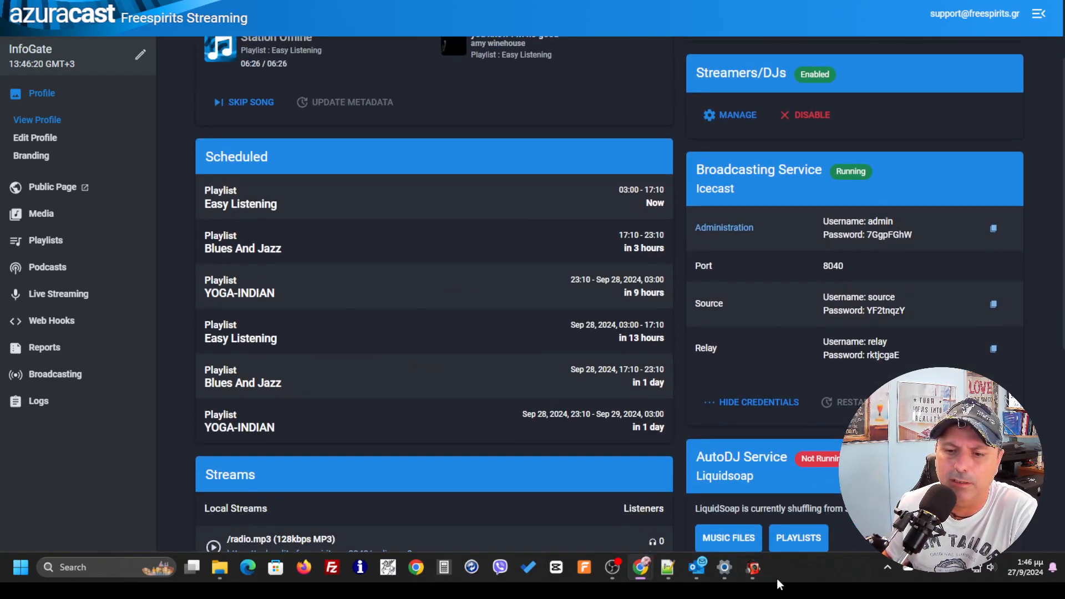
scroll(down, 3)
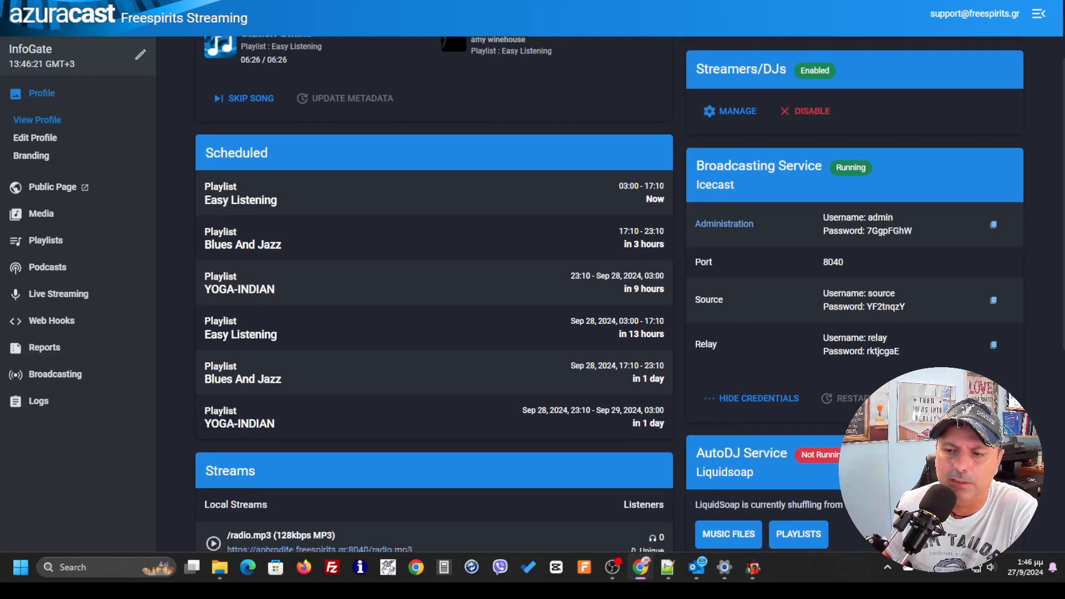
scroll(down, 3)
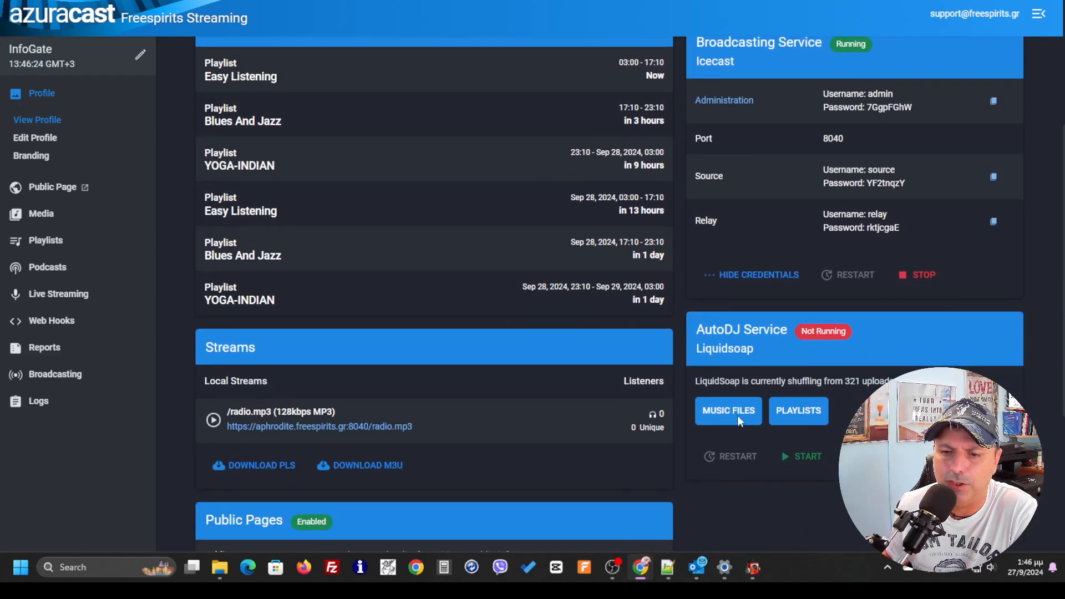
mouse_move(764, 496)
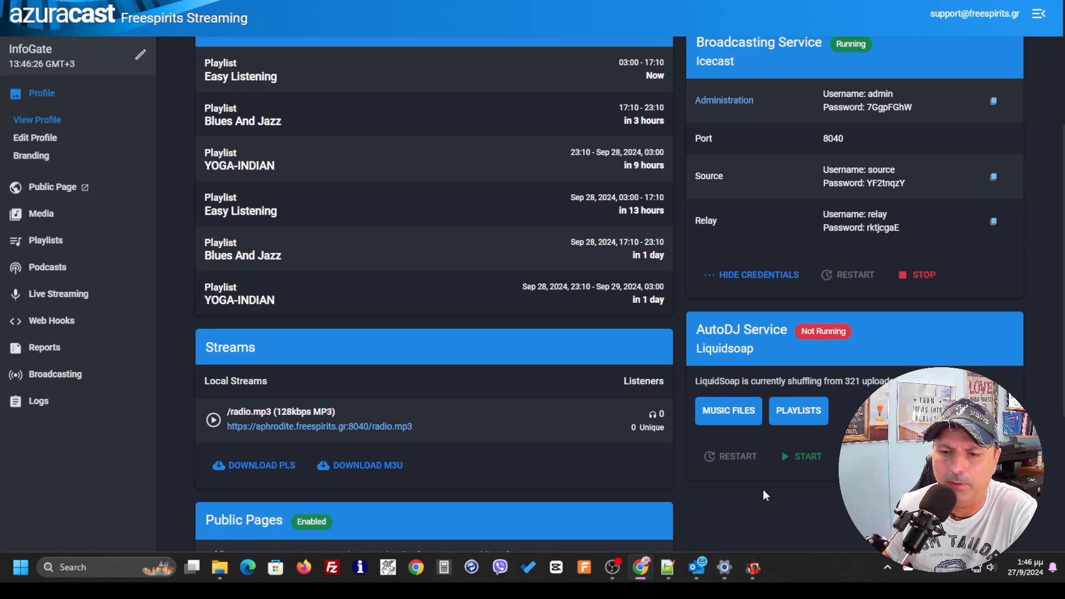
click(752, 567)
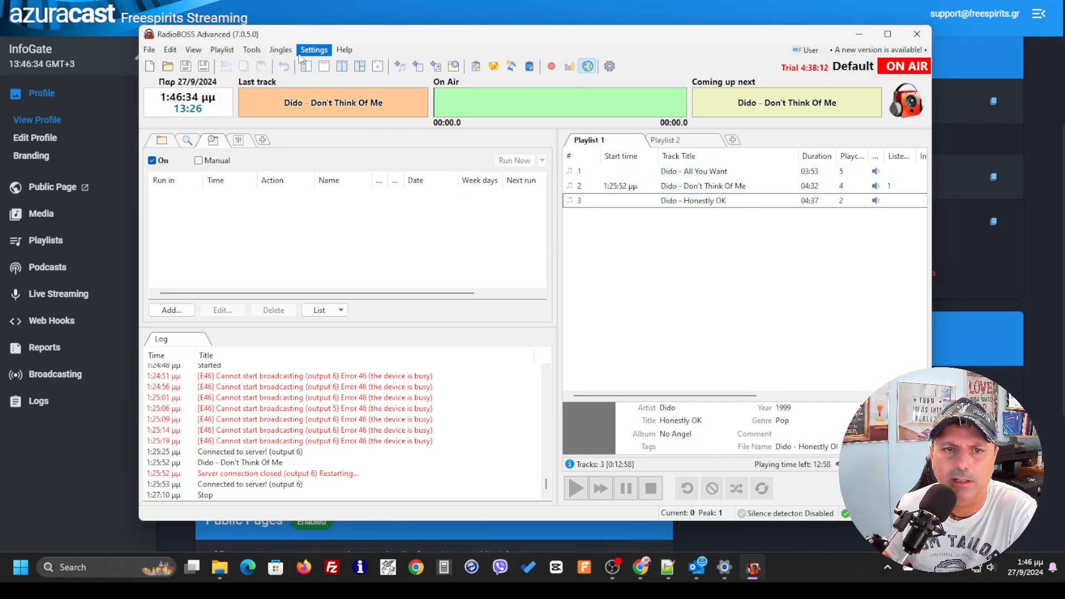
Open RadioBOSS Settings > Options to reach the General settings page.
click(314, 50)
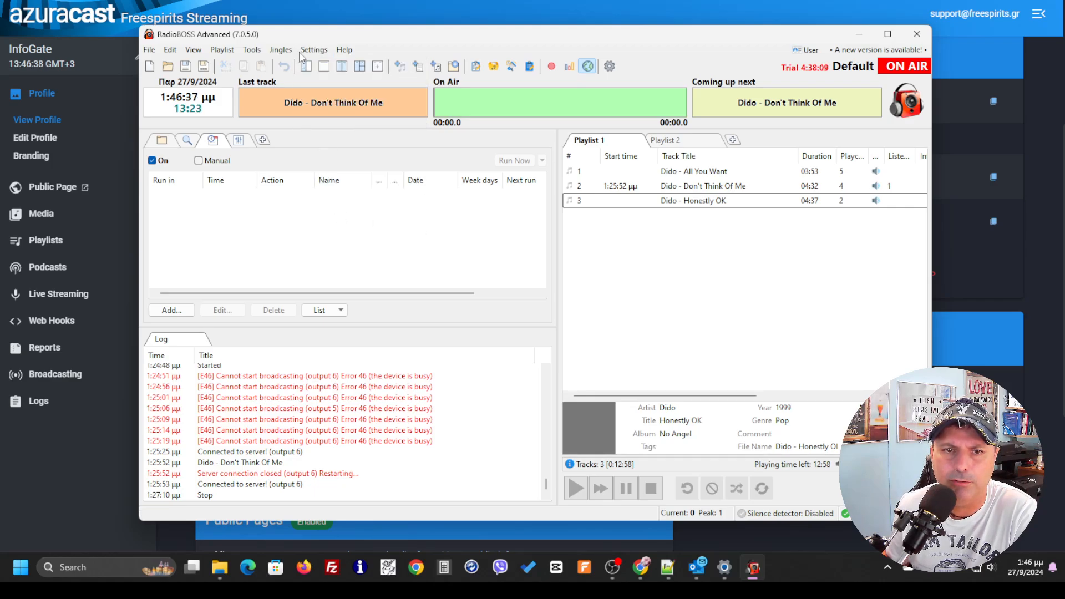
click(314, 49)
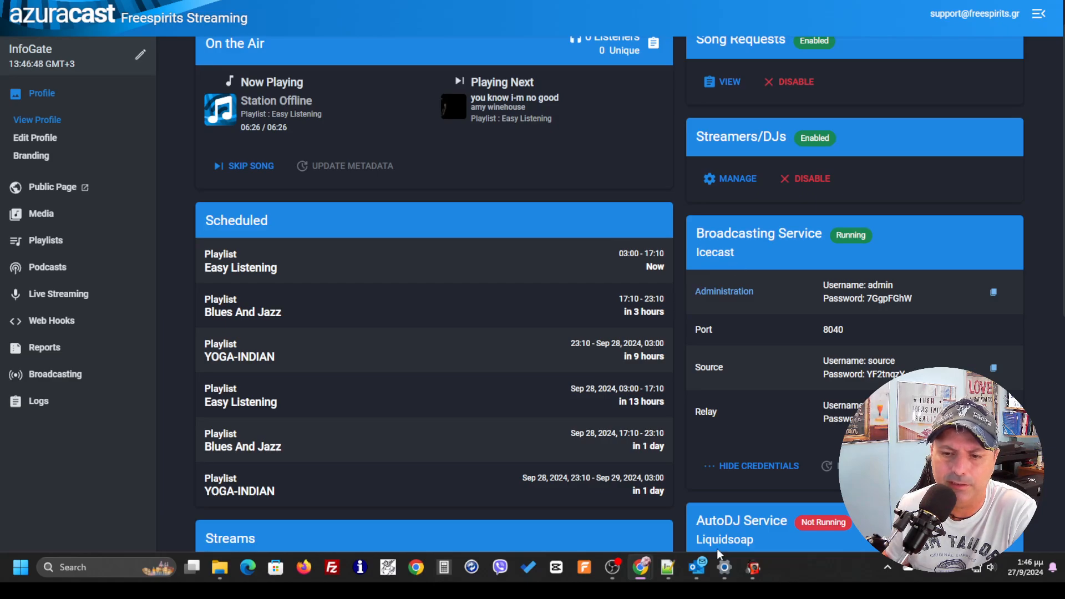
click(753, 566)
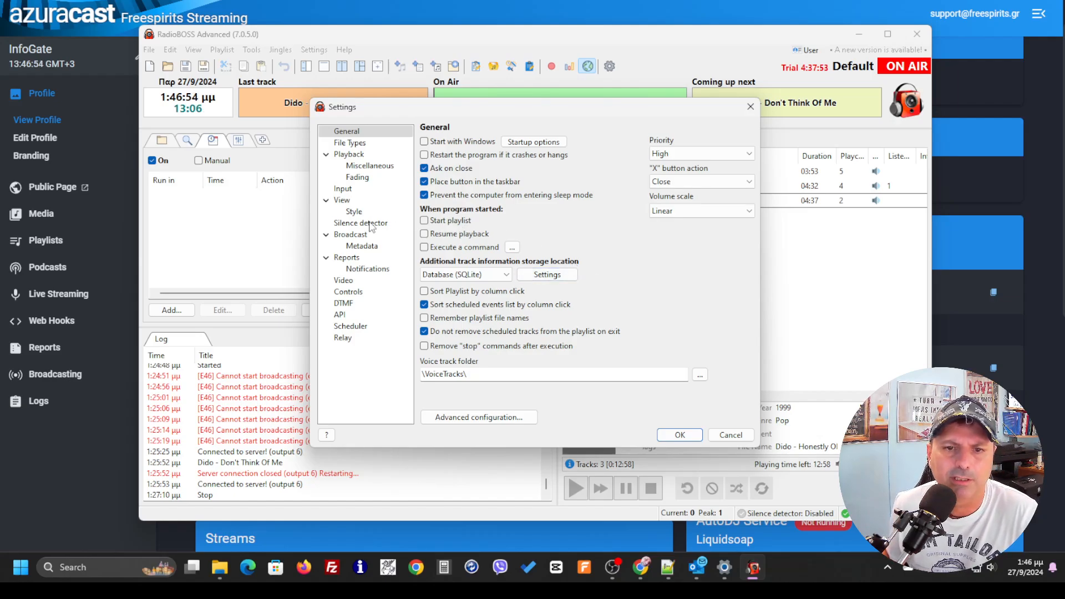
Switch off the duplicate sixth aphrodite encoder on the Broadcast page and delete it.
click(350, 234)
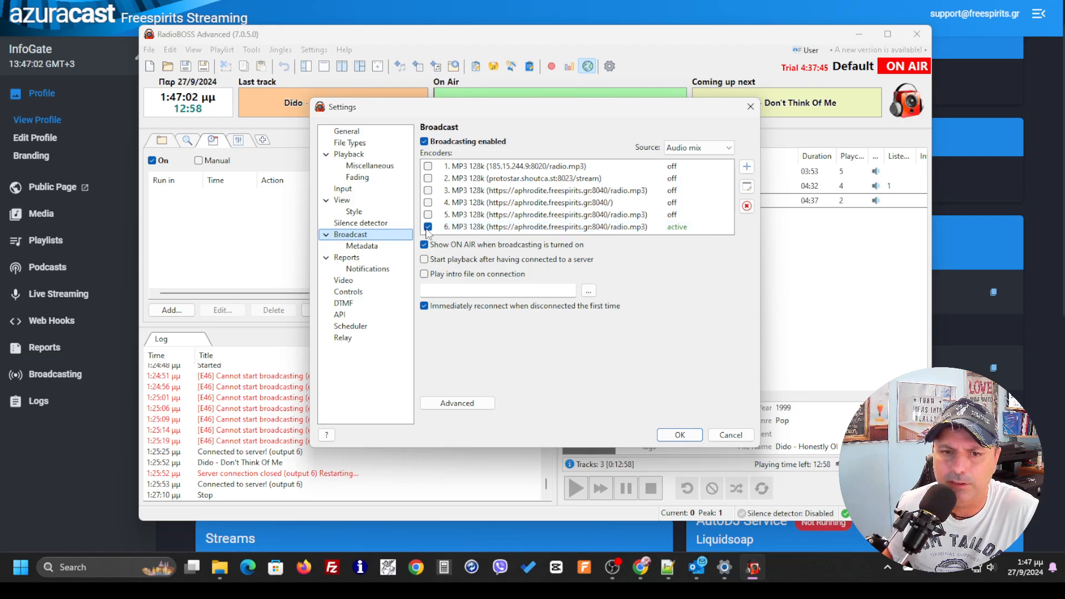
click(427, 227)
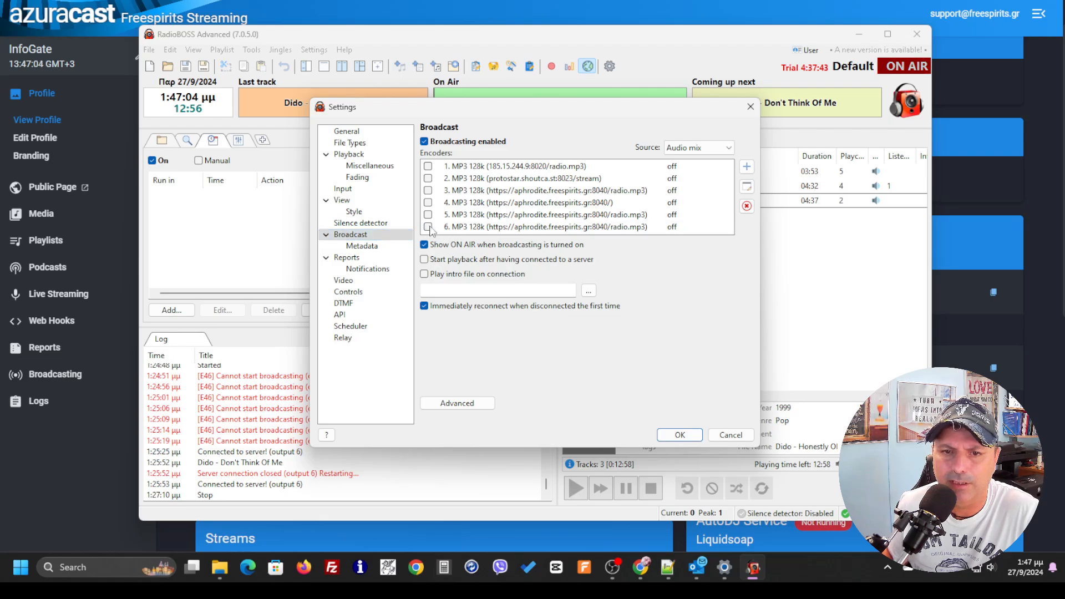
click(544, 226)
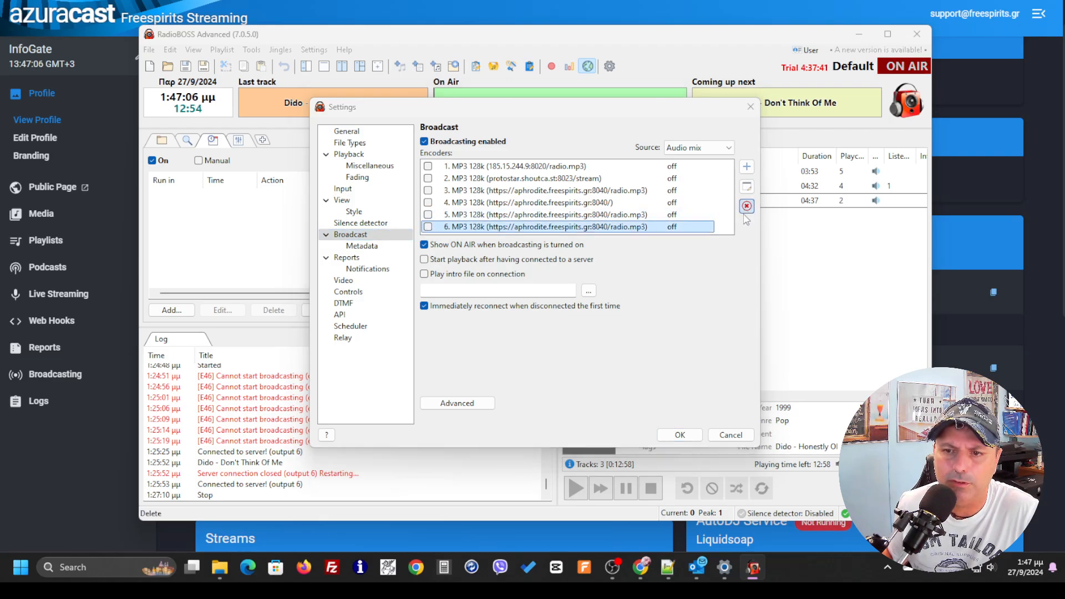
click(746, 206)
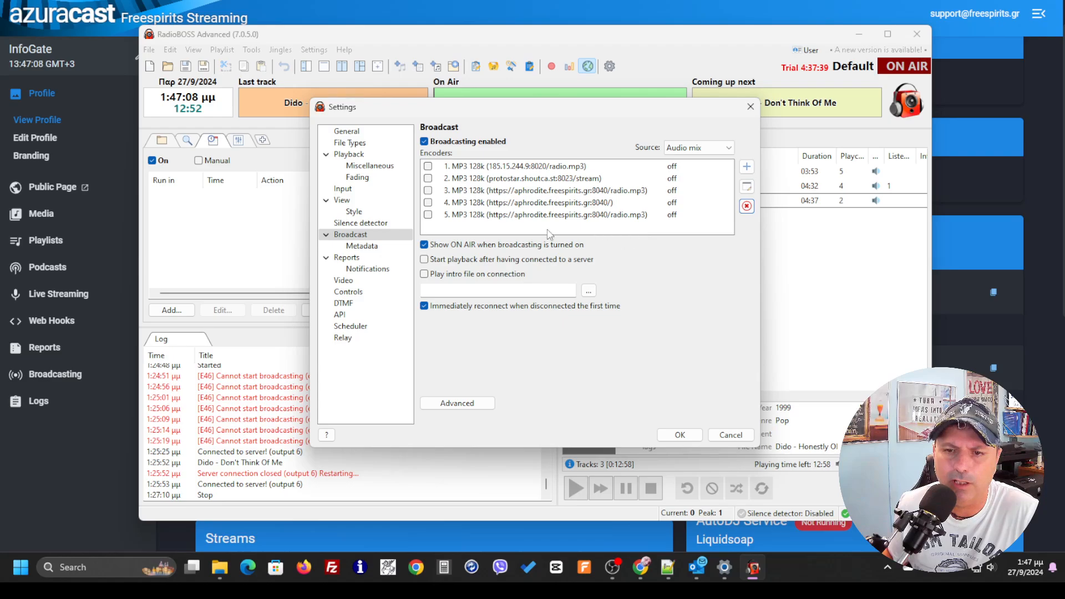
mouse_move(747, 168)
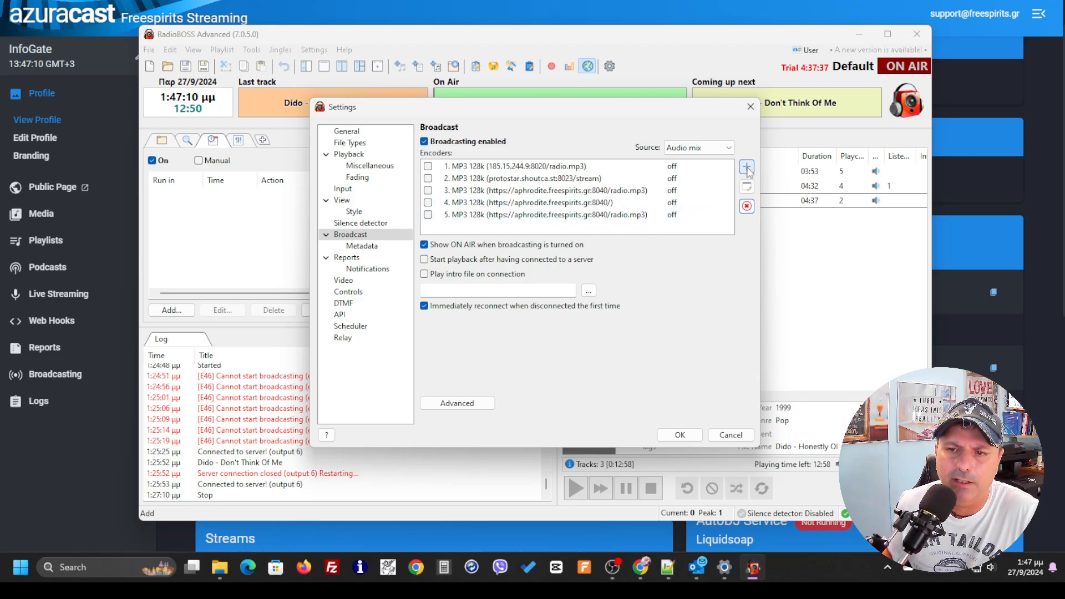
Add an encoder through the Configuration Wizard with Icecast as the server type.
click(745, 167)
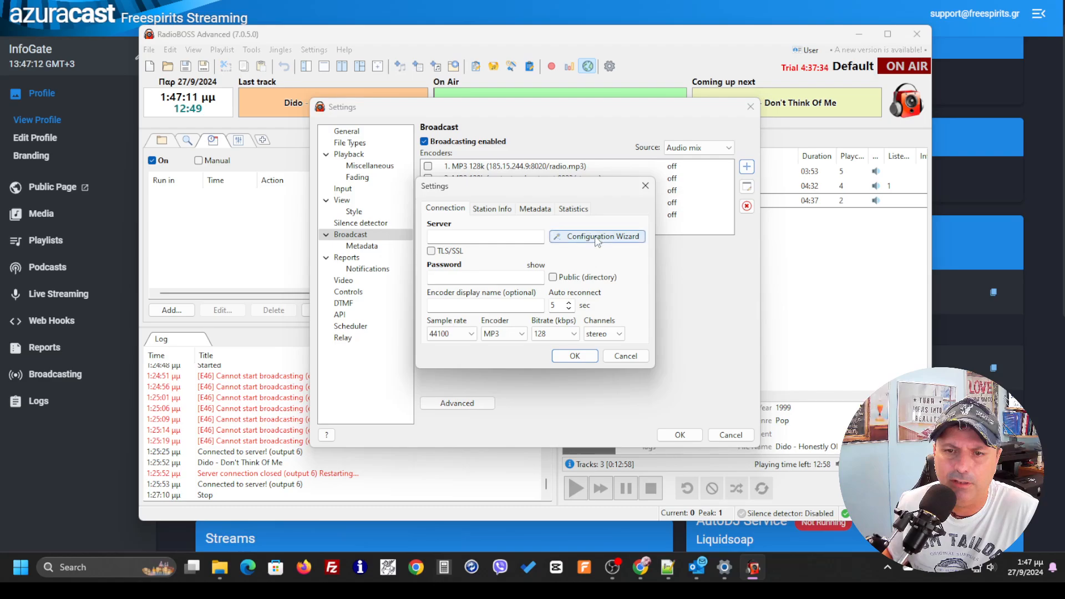
click(597, 237)
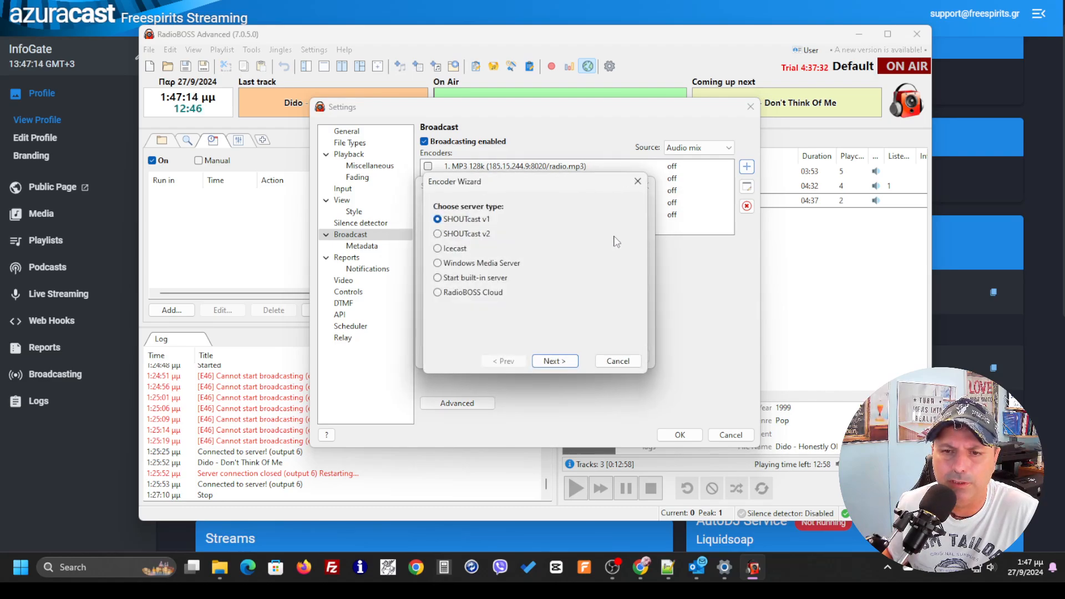
click(436, 248)
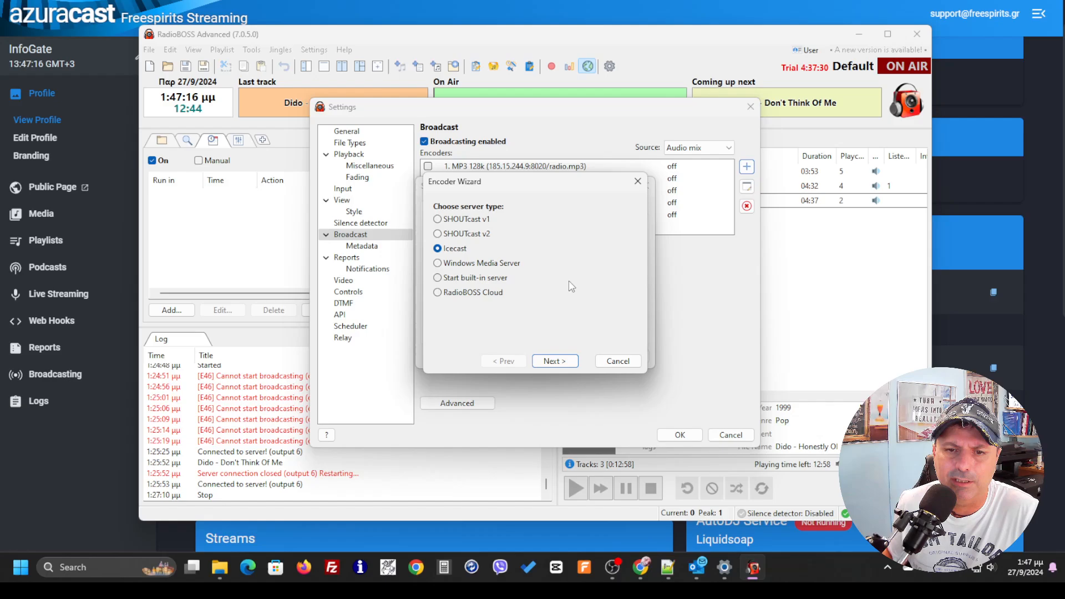
click(554, 360)
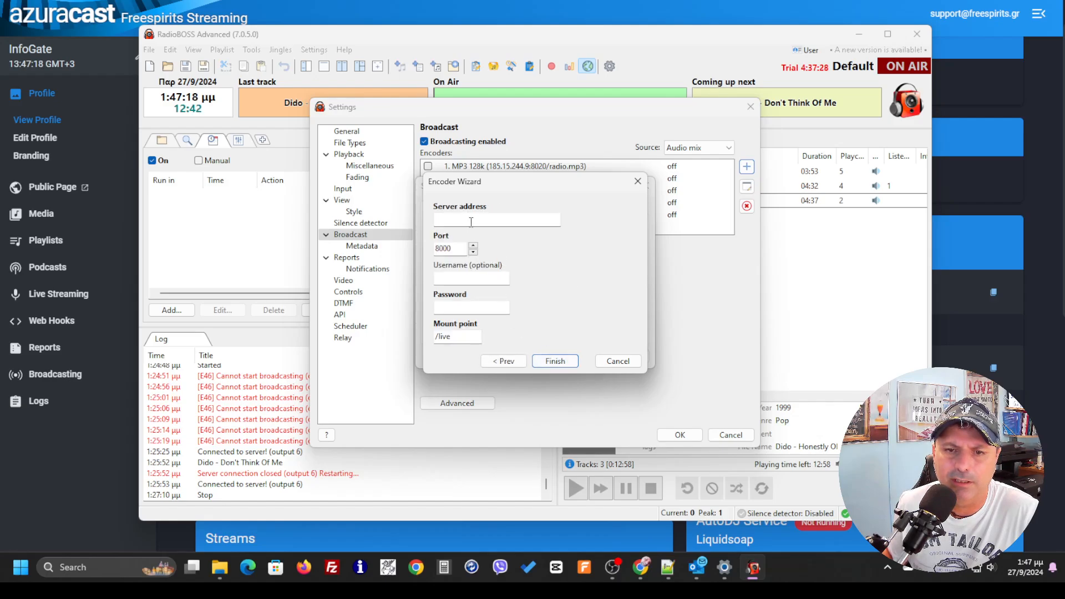
mouse_move(342, 342)
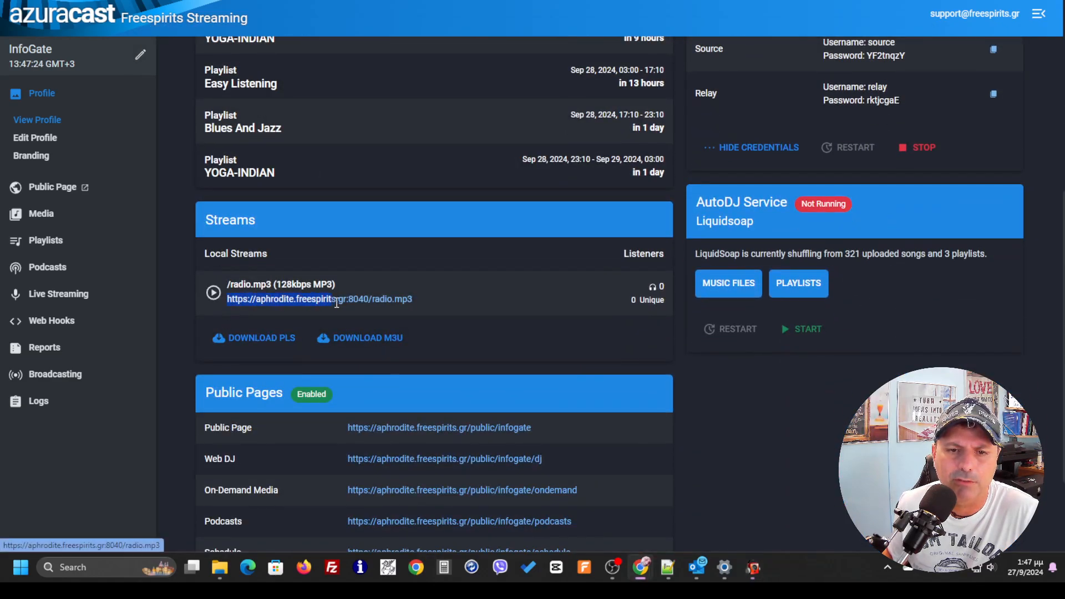
Copy the stream URL from the Streams panel and scroll up to port 8040.
right_click(319, 299)
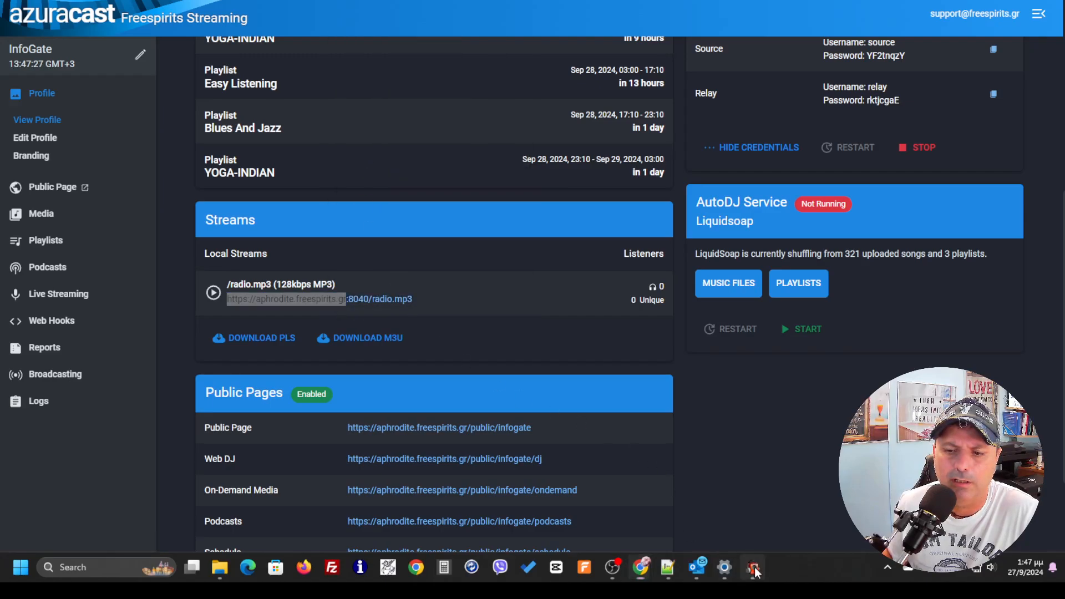
click(753, 567)
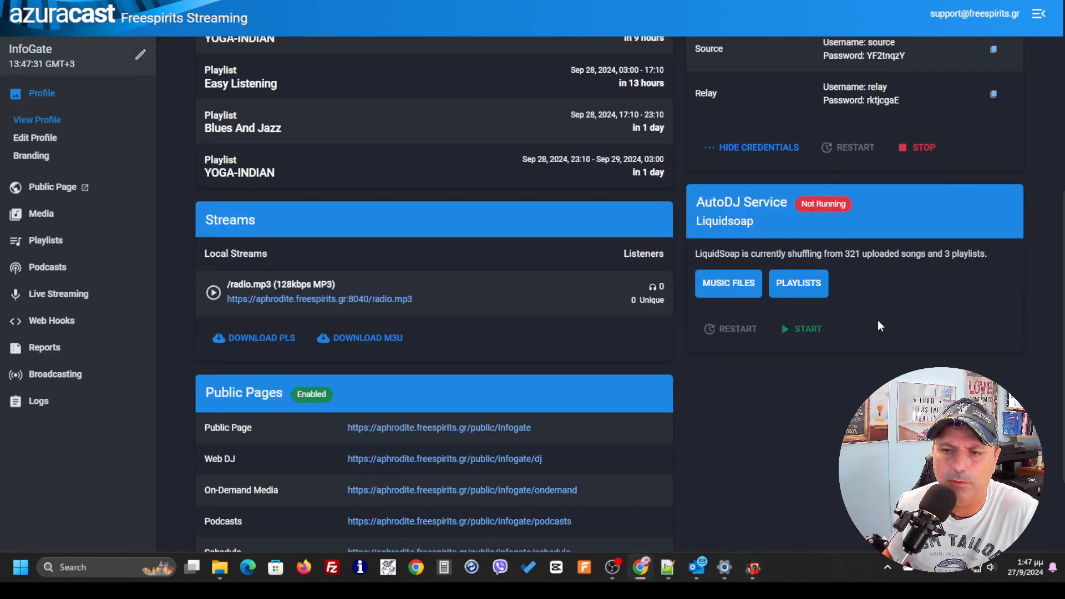
scroll(up, 3)
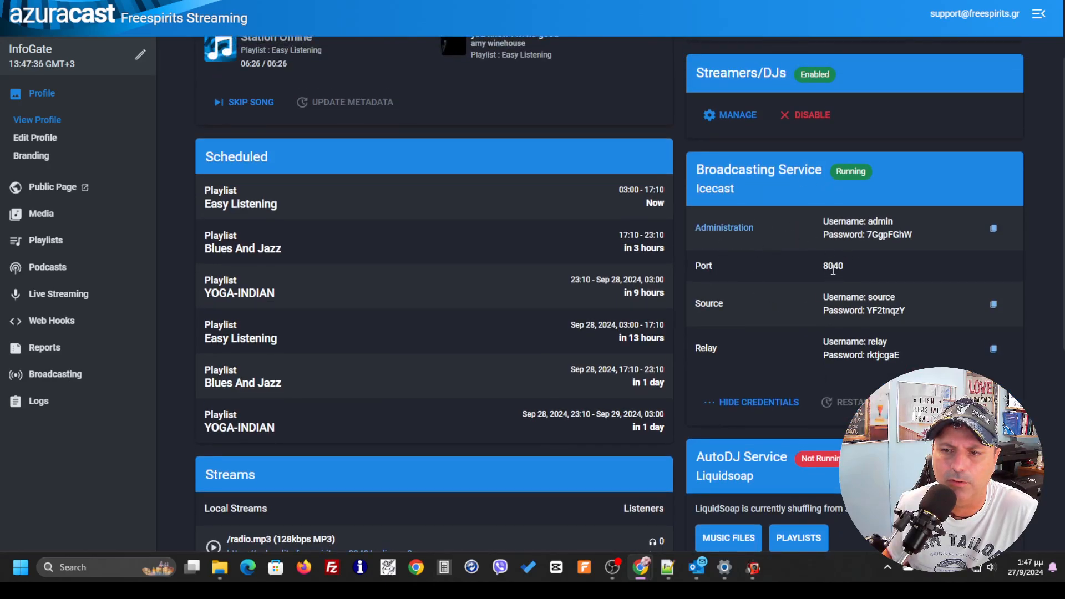
Fill the encoder's port with 8040, username with source, and paste the AzuraCast source password.
click(752, 567)
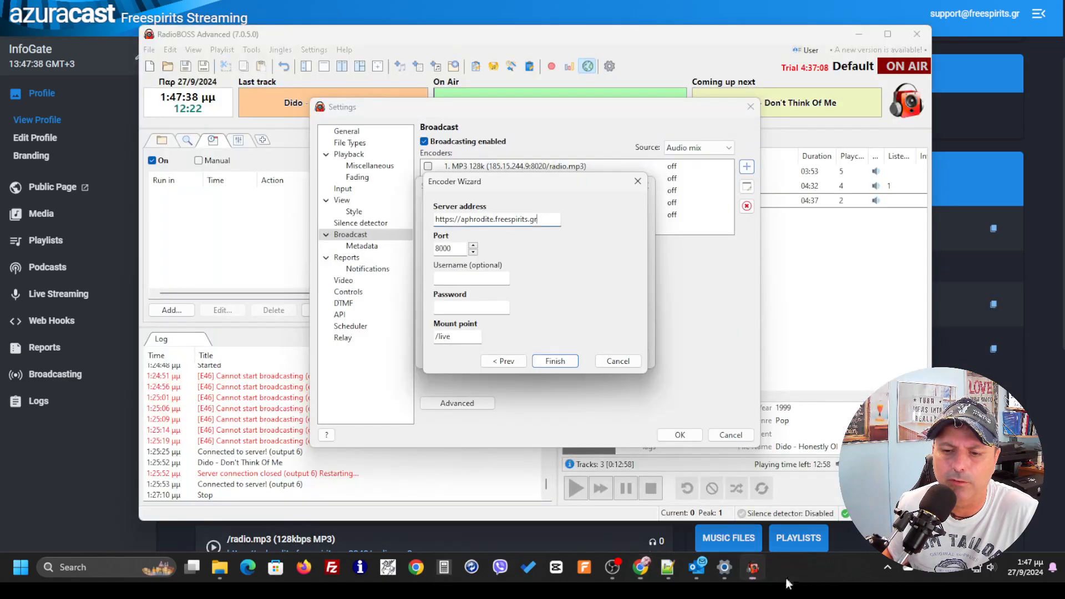
triple_click(442, 248)
text(8040)
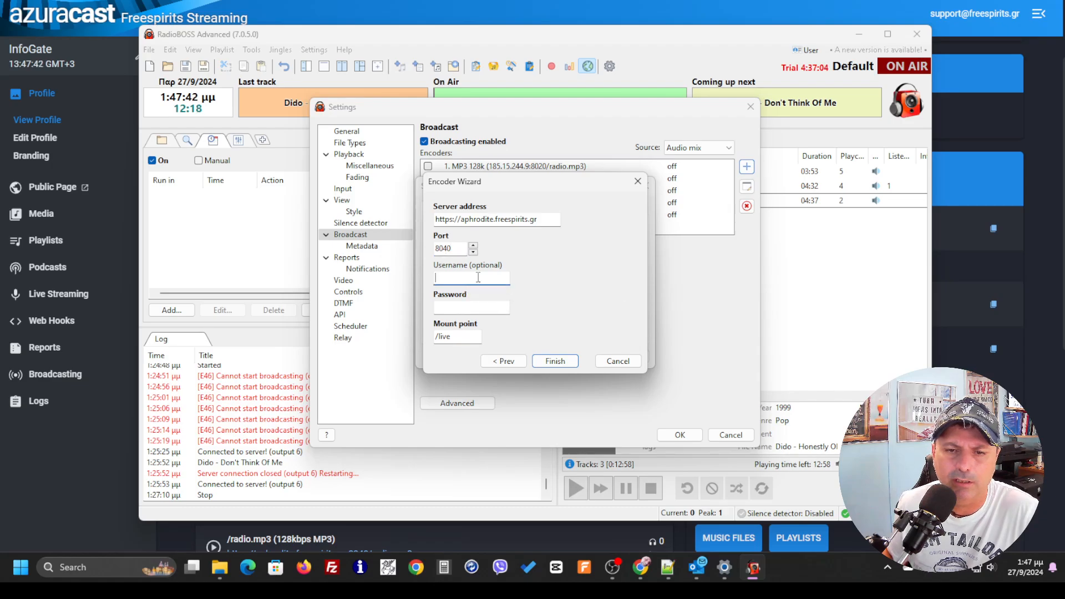
text(source)
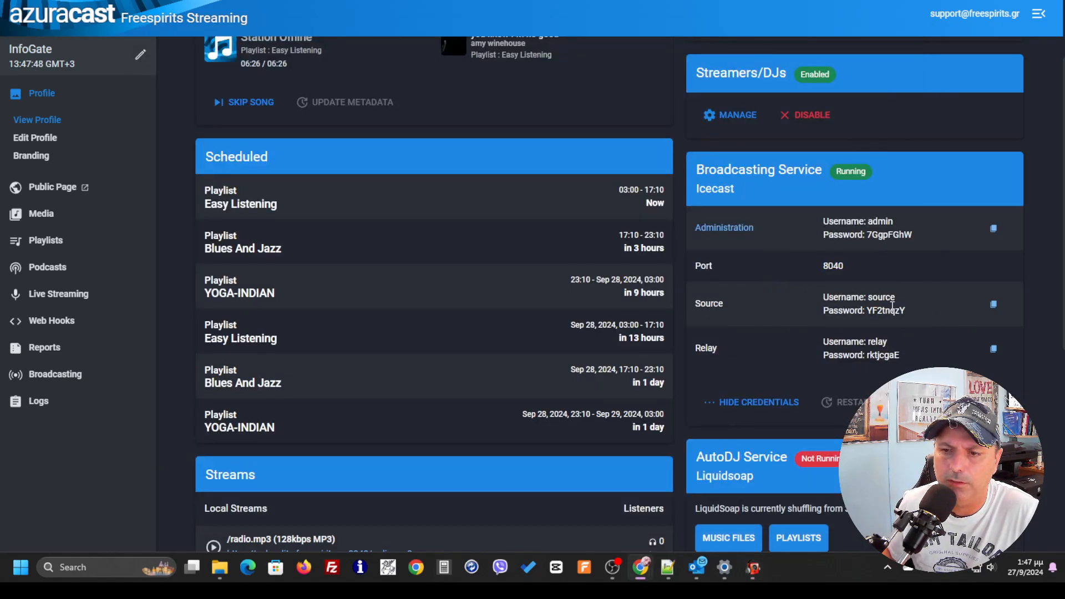
double_click(884, 311)
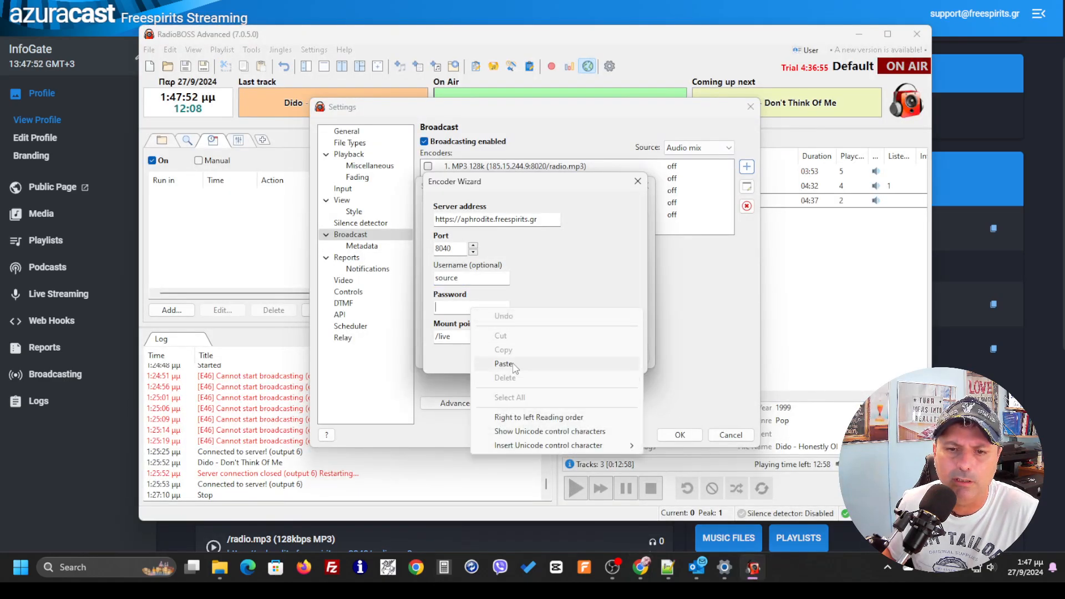
click(505, 363)
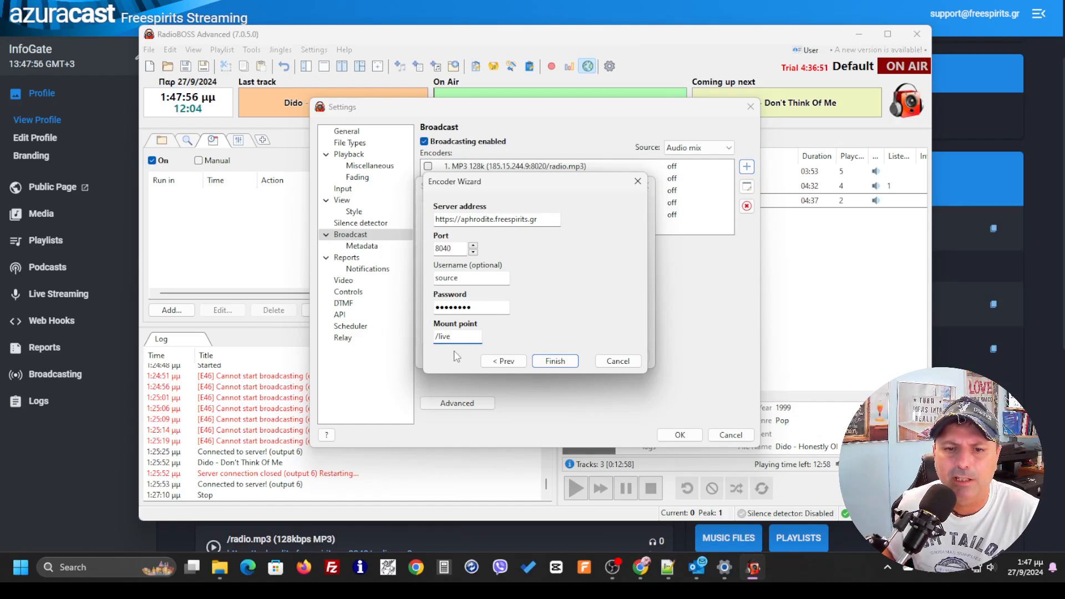
mouse_move(491, 345)
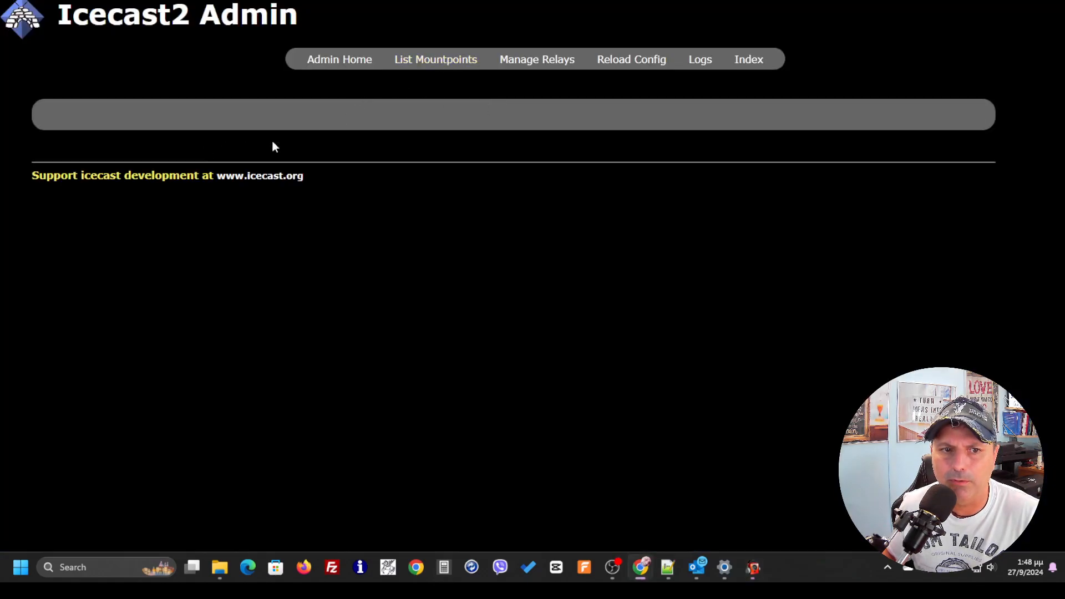
View the Icecast2 Admin server stats, then copy radio.mp3 from the stream URL.
click(339, 59)
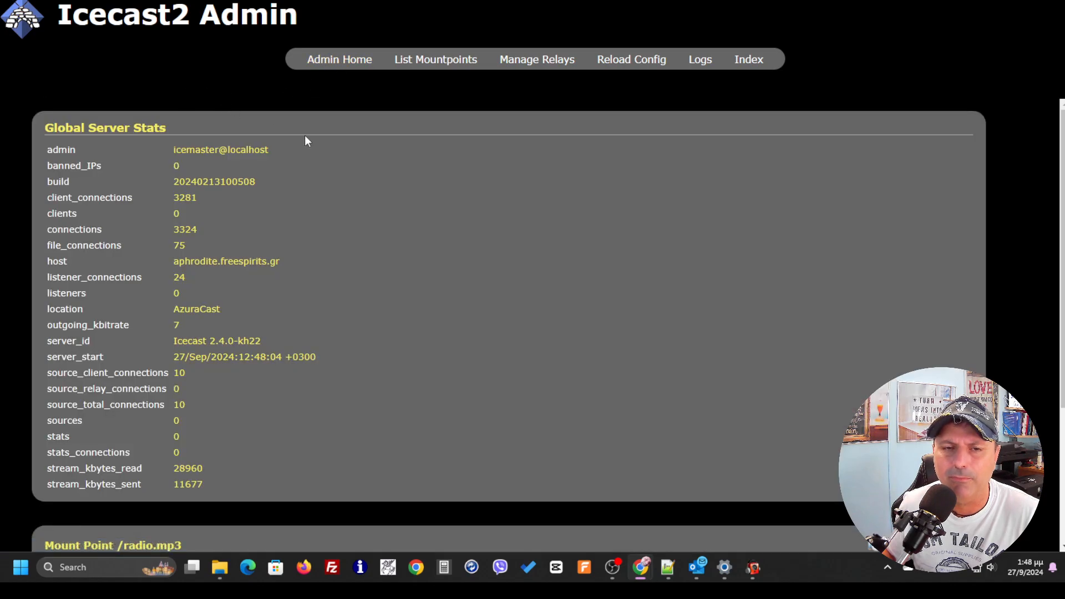
mouse_move(260, 103)
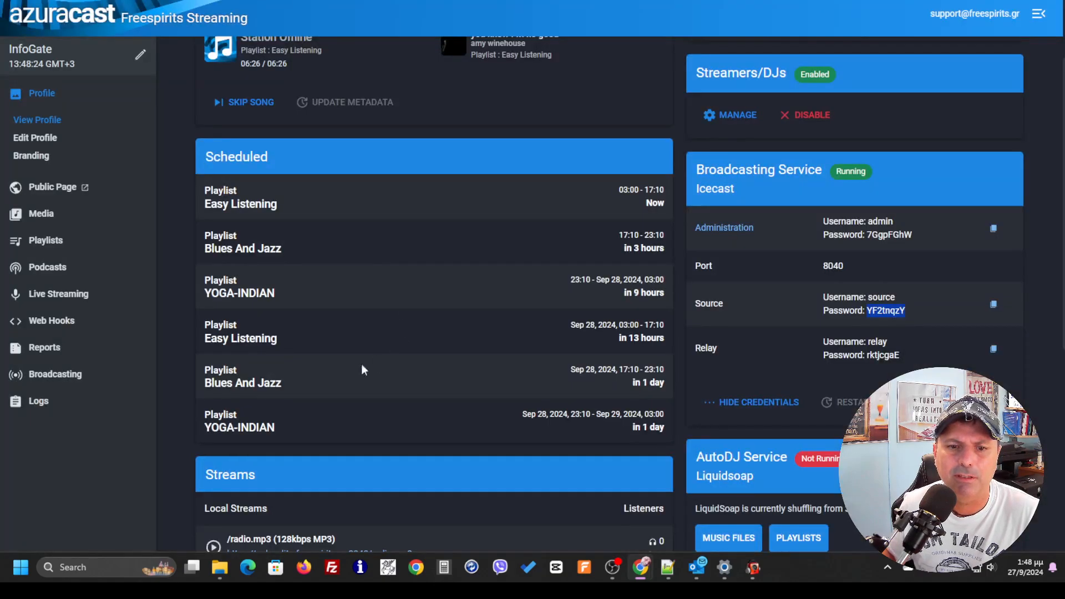
scroll(down, 3)
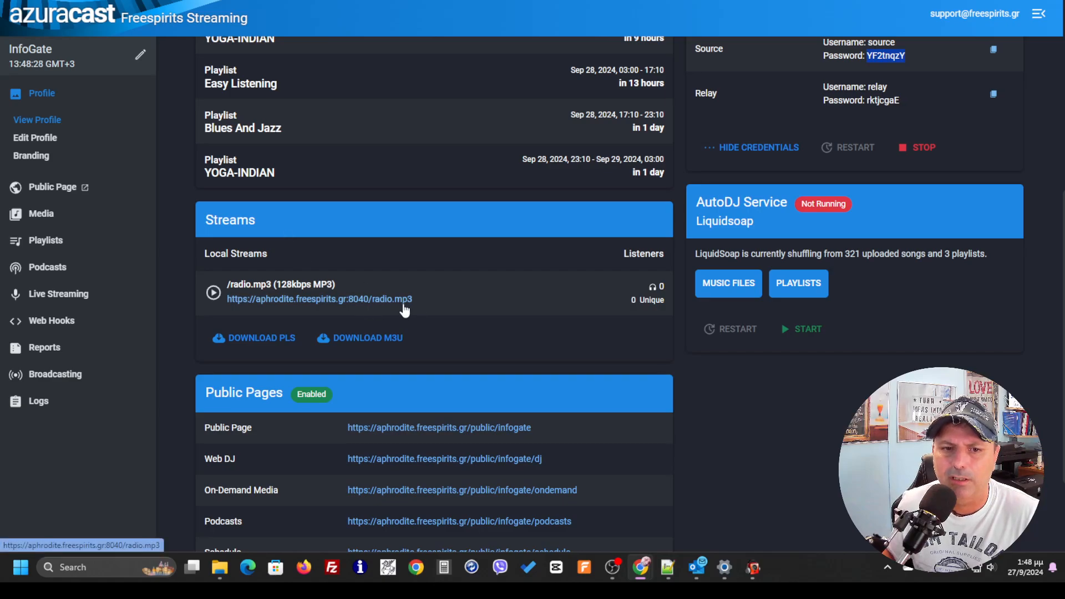
mouse_move(432, 305)
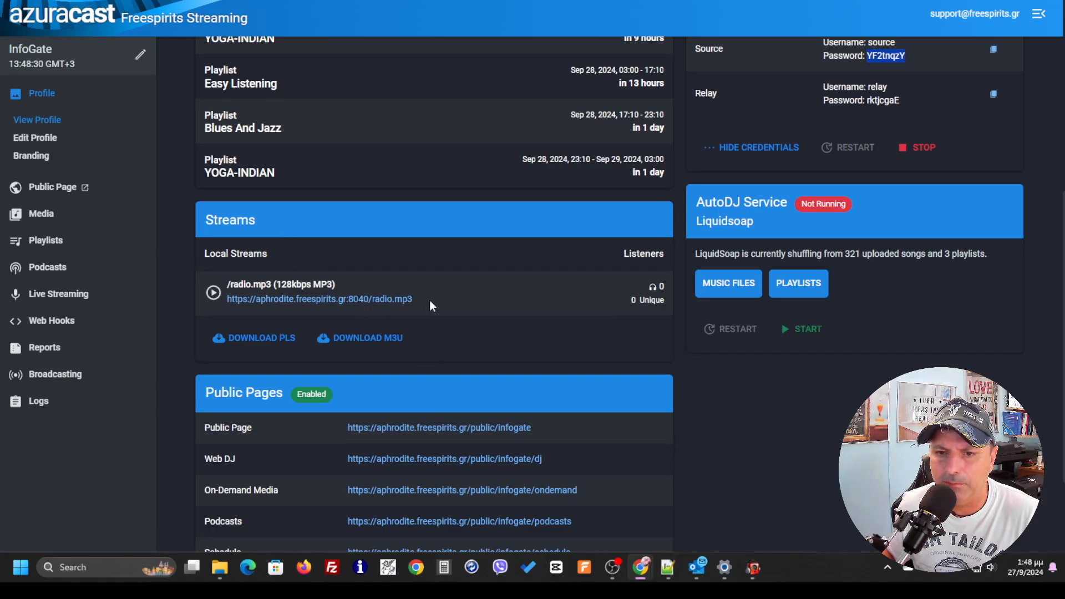
mouse_move(427, 298)
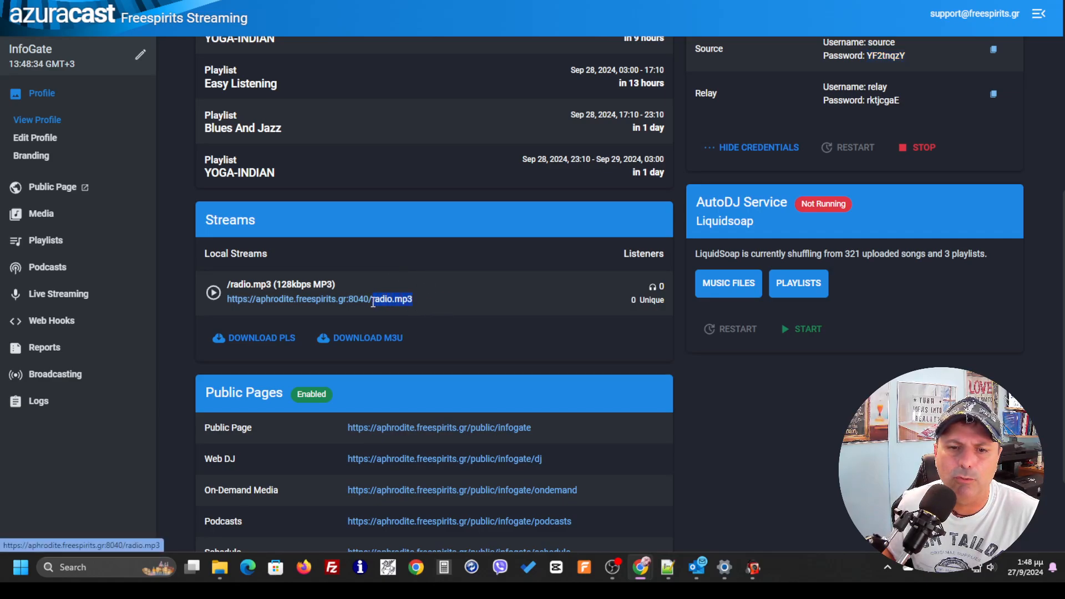
right_click(390, 299)
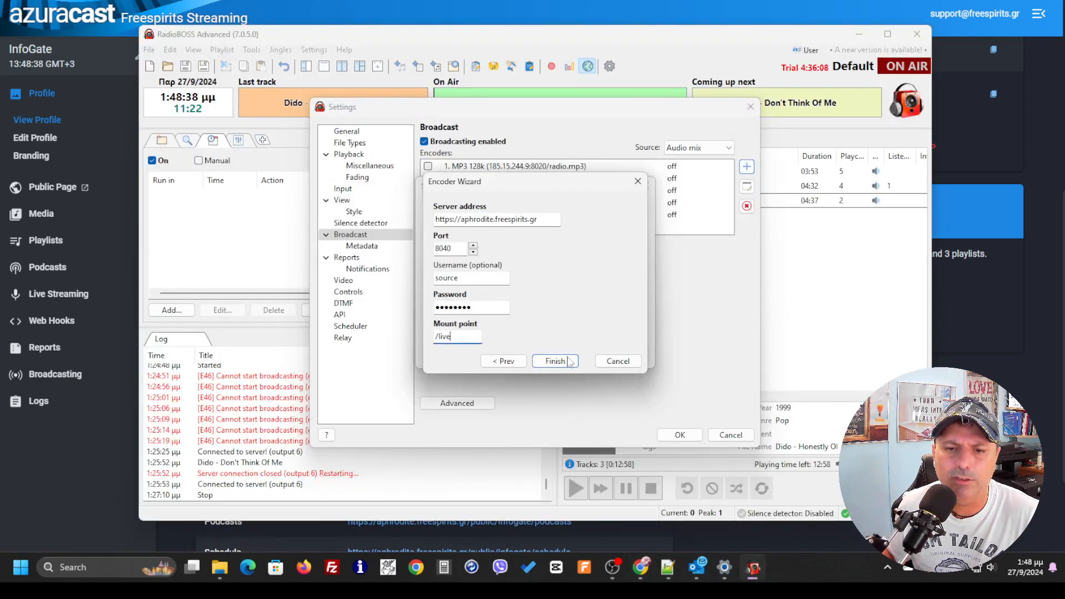
Paste /radio.mp3 over the /live mount point and finish the encoder wizard.
right_click(444, 336)
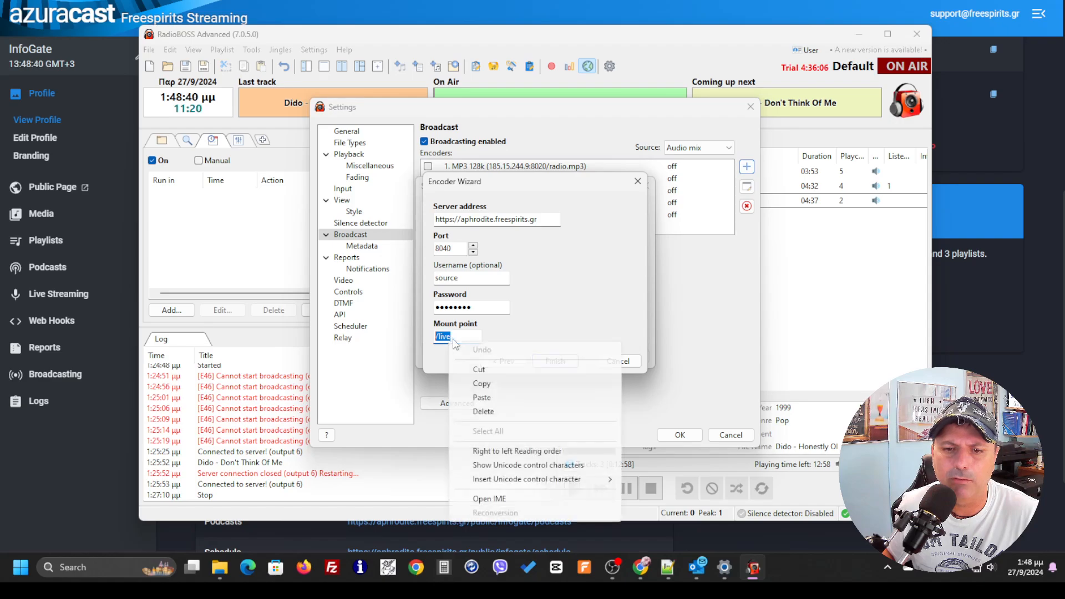
click(481, 397)
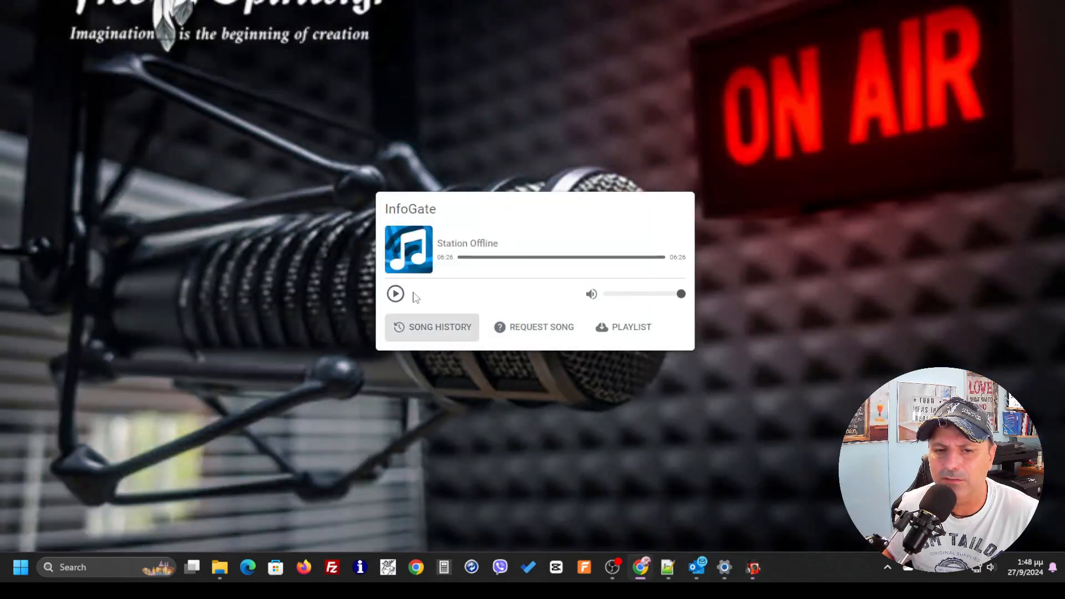
mouse_move(352, 191)
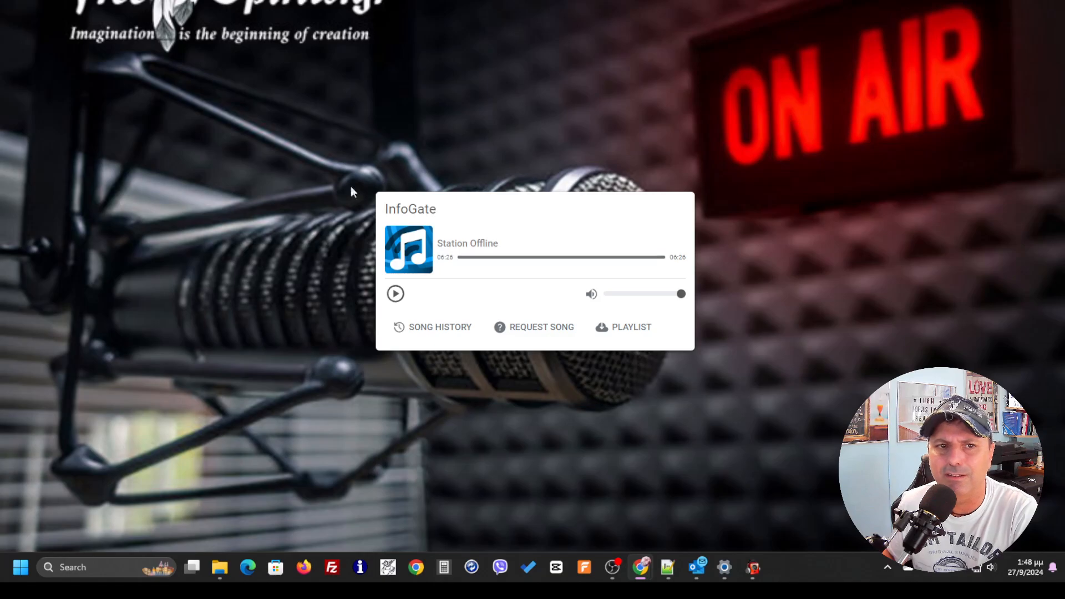
mouse_move(283, 100)
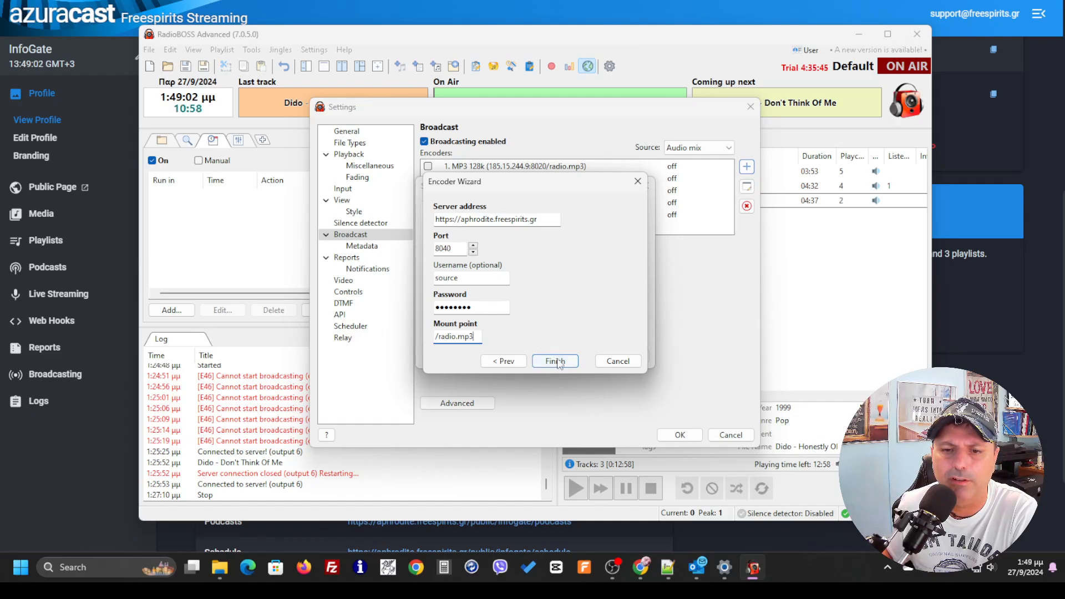
click(555, 361)
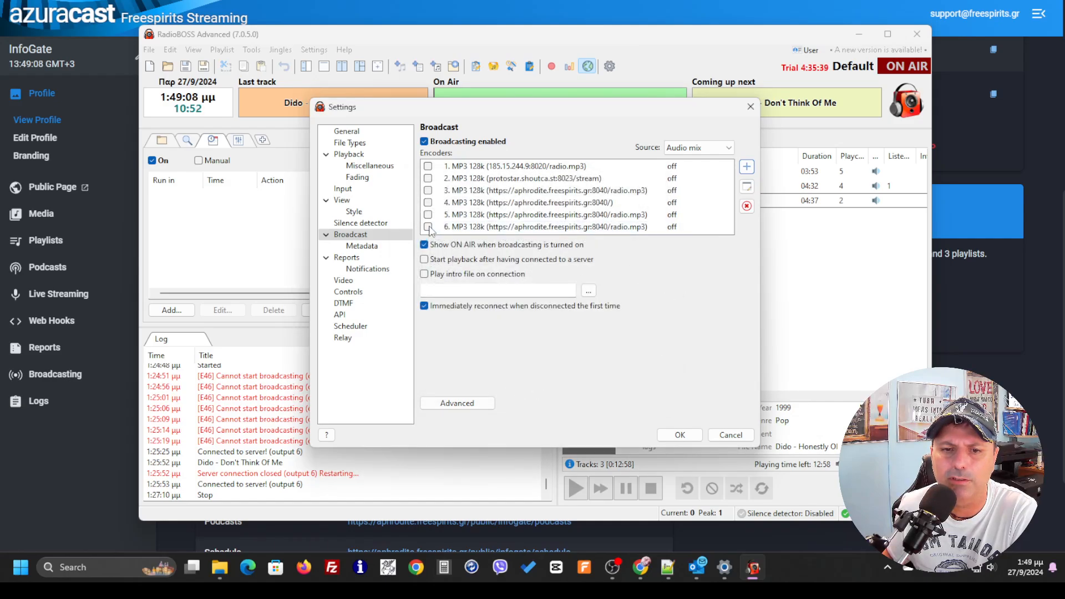
Activate encoder 6 and start the playlist playing on air.
click(428, 227)
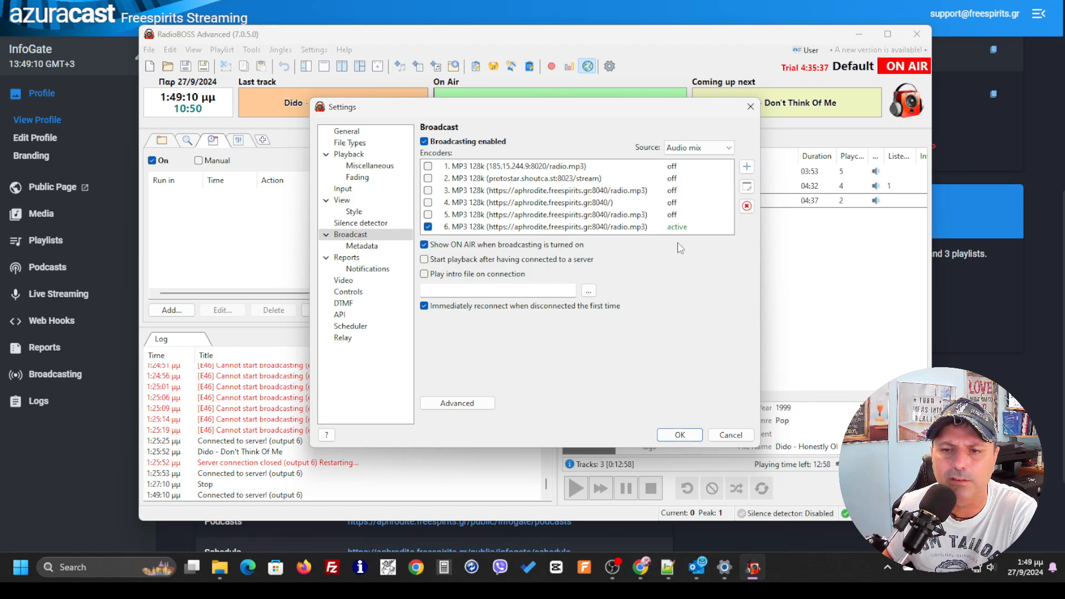
mouse_move(684, 286)
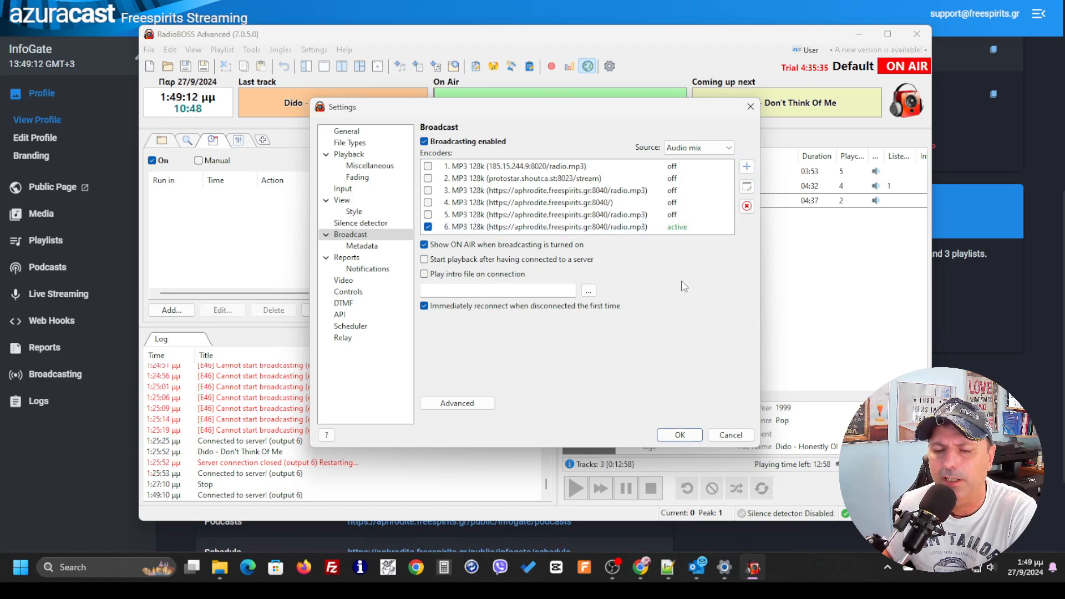
mouse_move(275, 479)
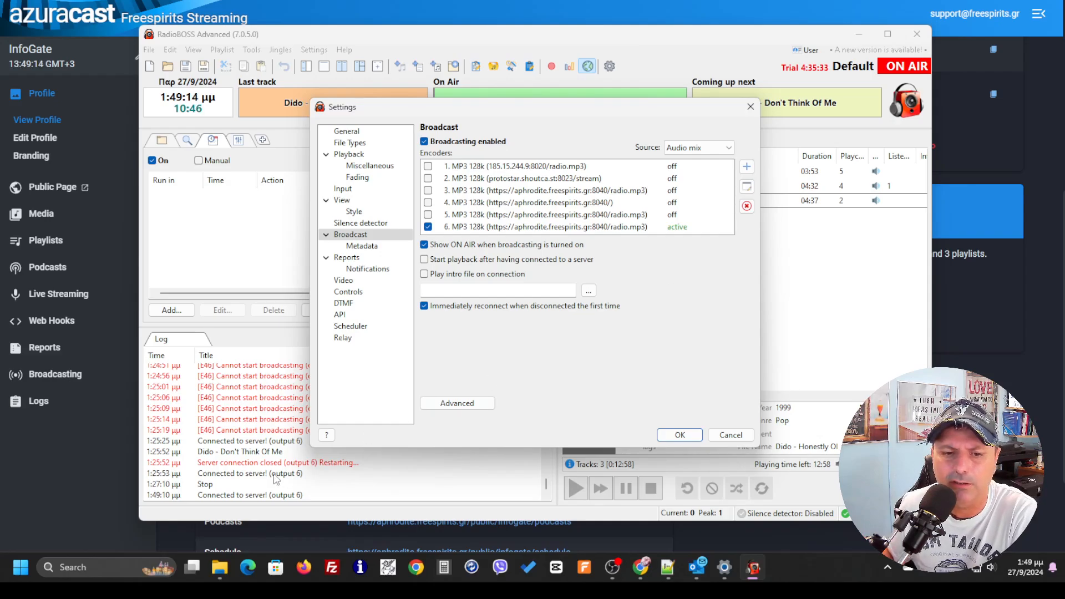
mouse_move(311, 498)
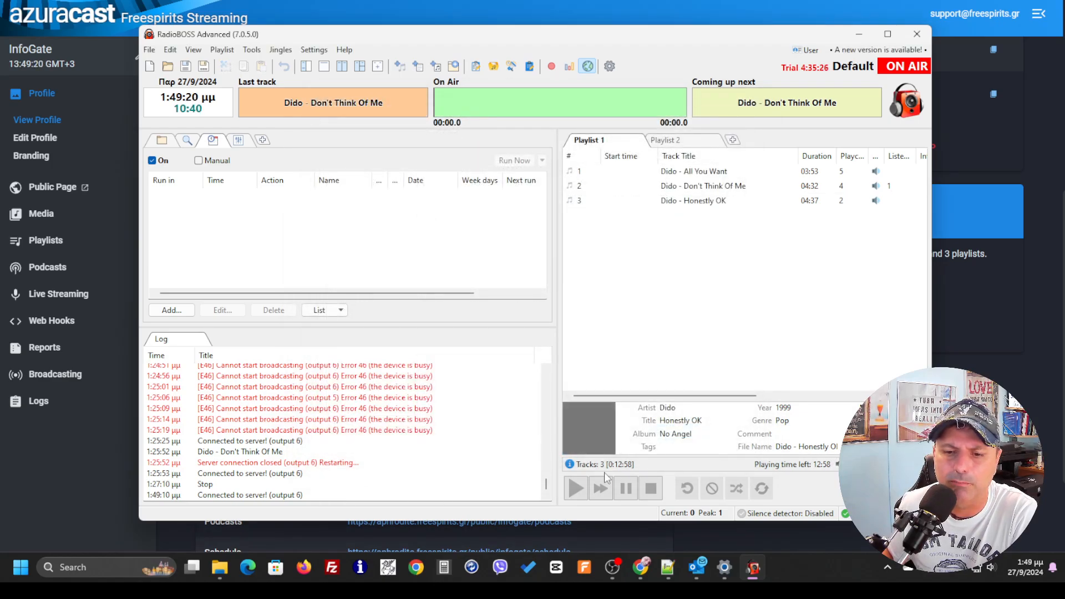
click(693, 171)
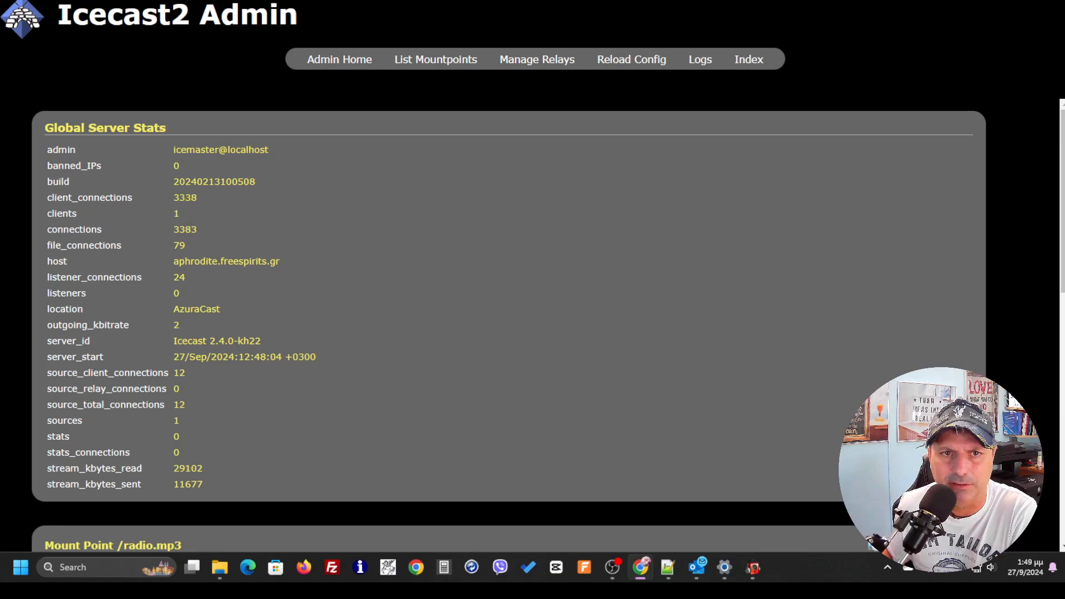
mouse_move(314, 187)
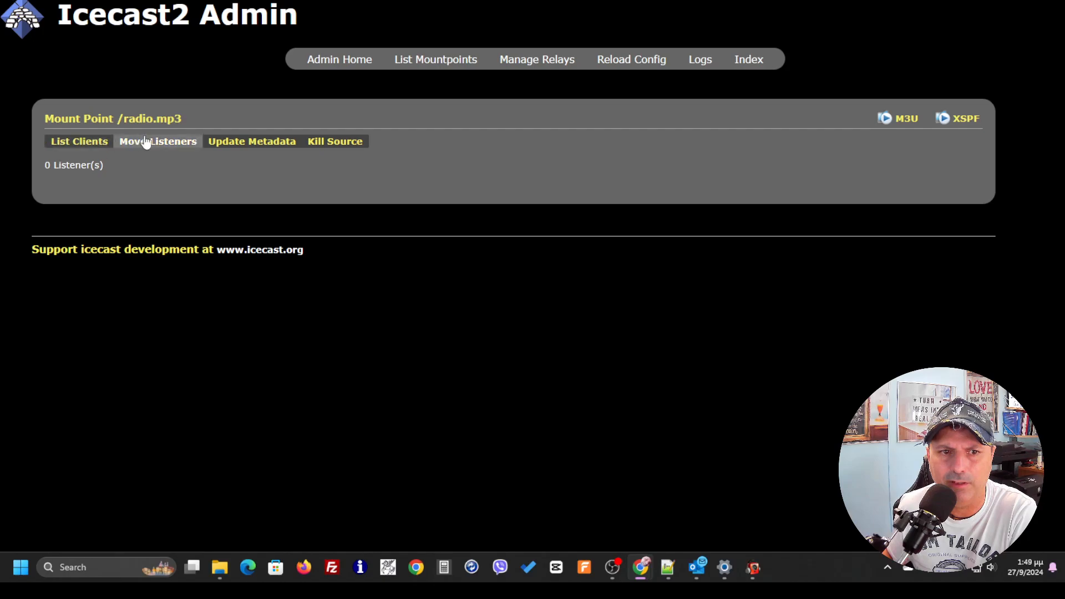
mouse_move(184, 121)
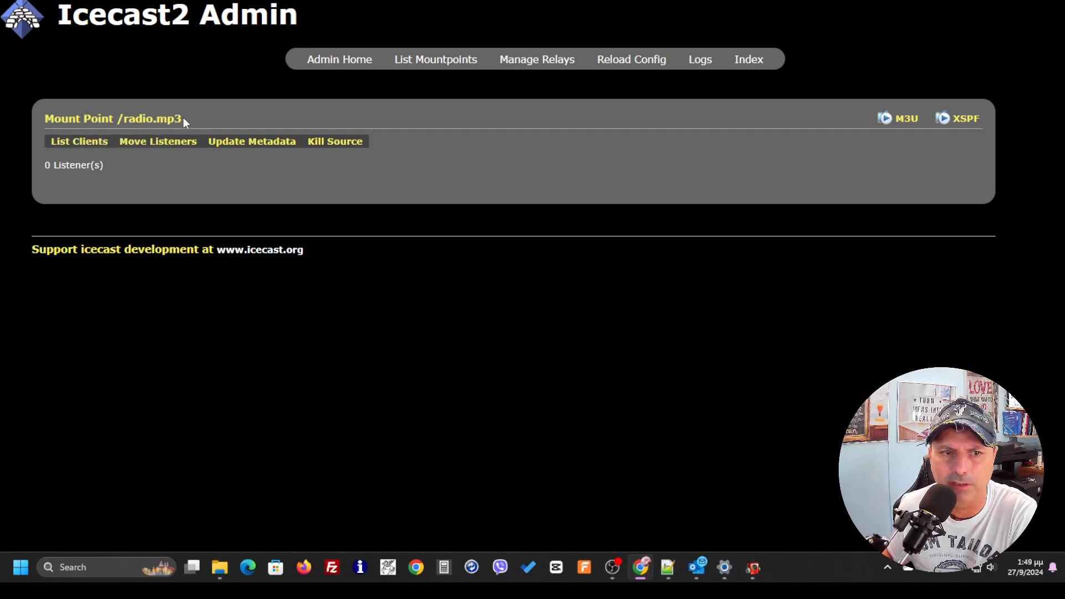
mouse_move(158, 141)
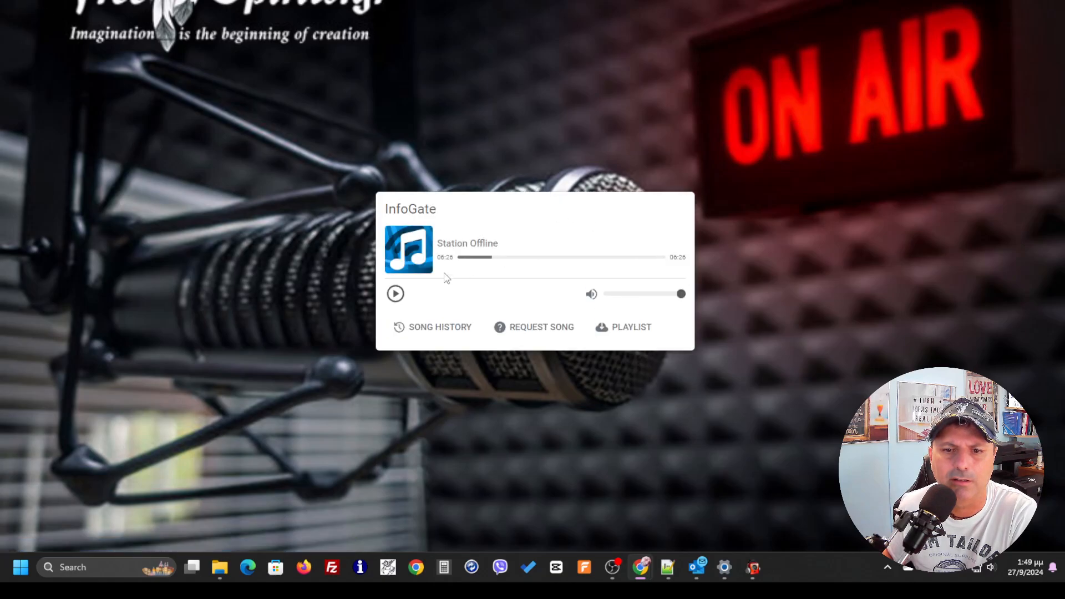
Toggle the InfoGate public player's play/stop button three times to test the stream.
click(395, 293)
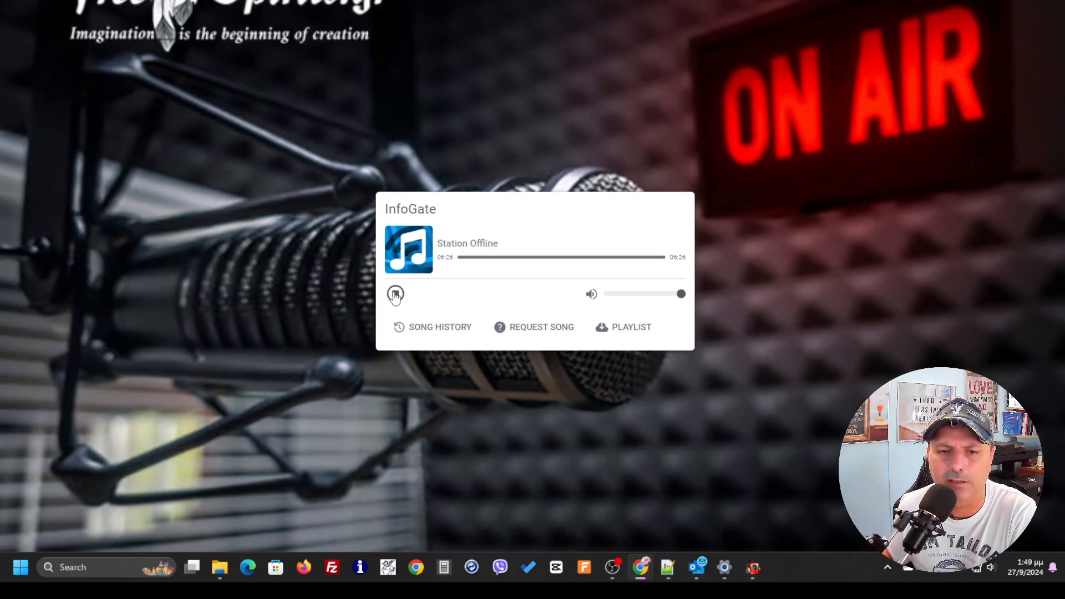
click(396, 294)
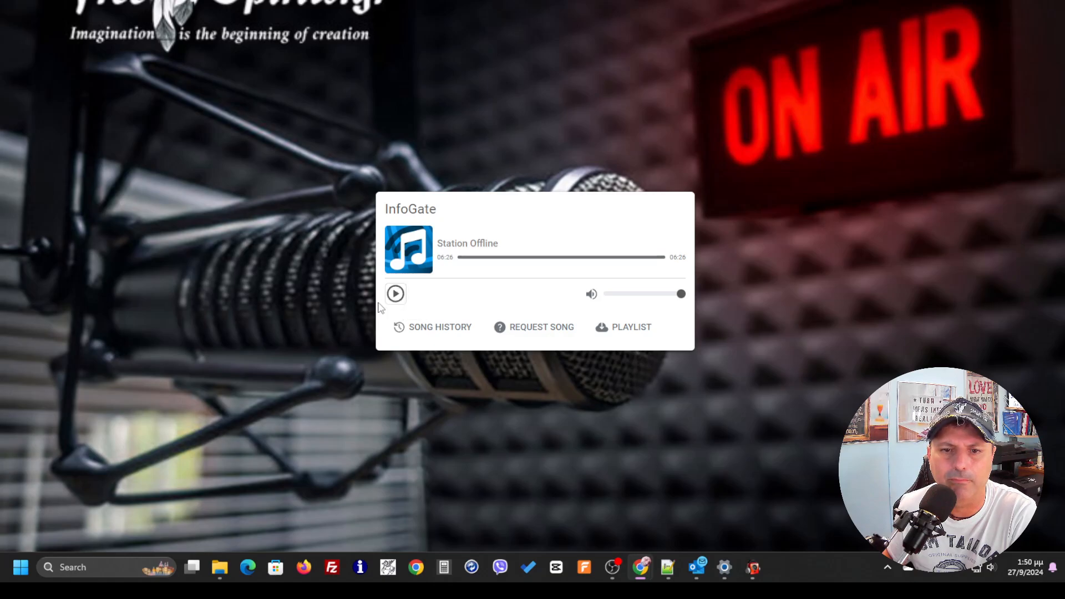
click(395, 293)
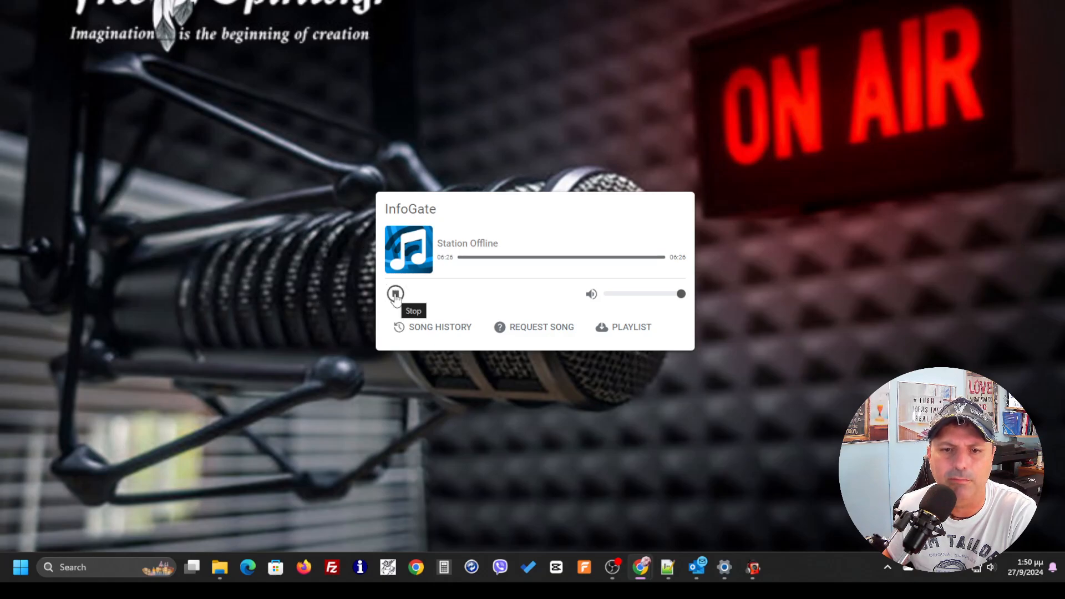
click(395, 294)
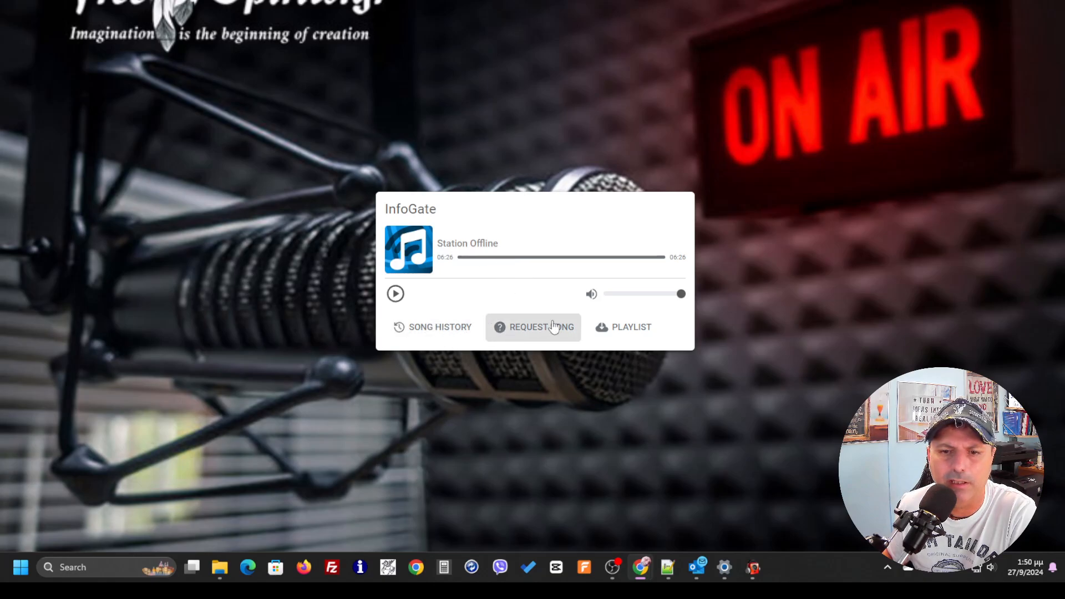
click(396, 293)
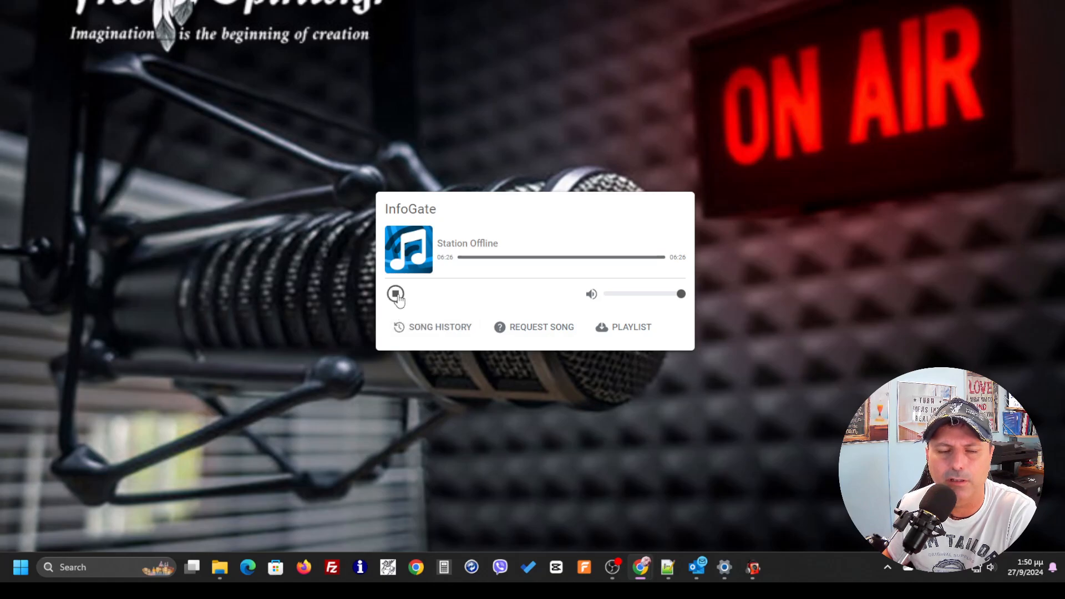
mouse_move(396, 293)
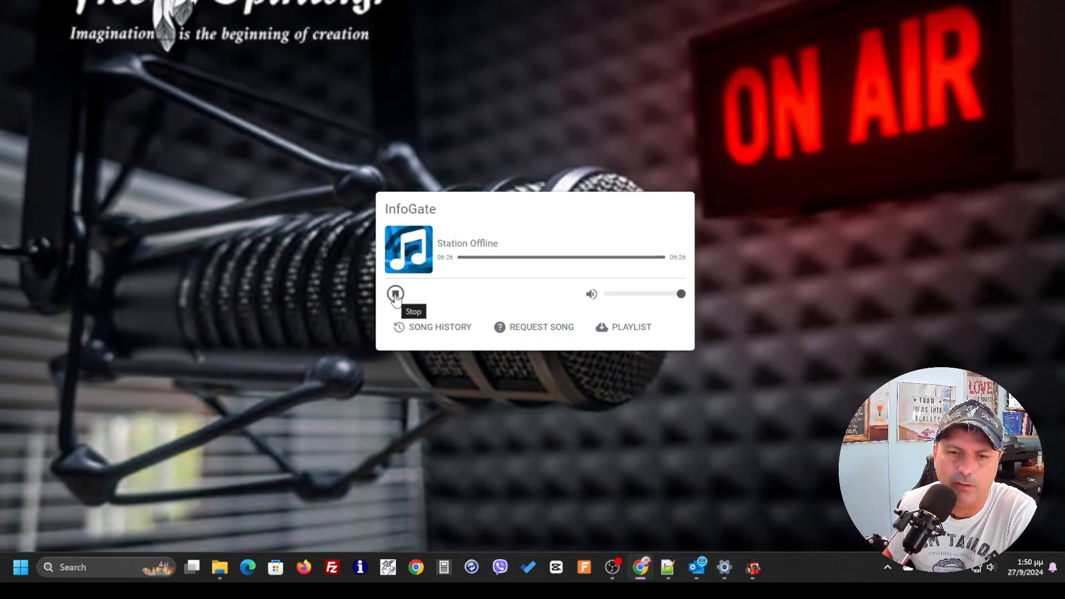
click(395, 293)
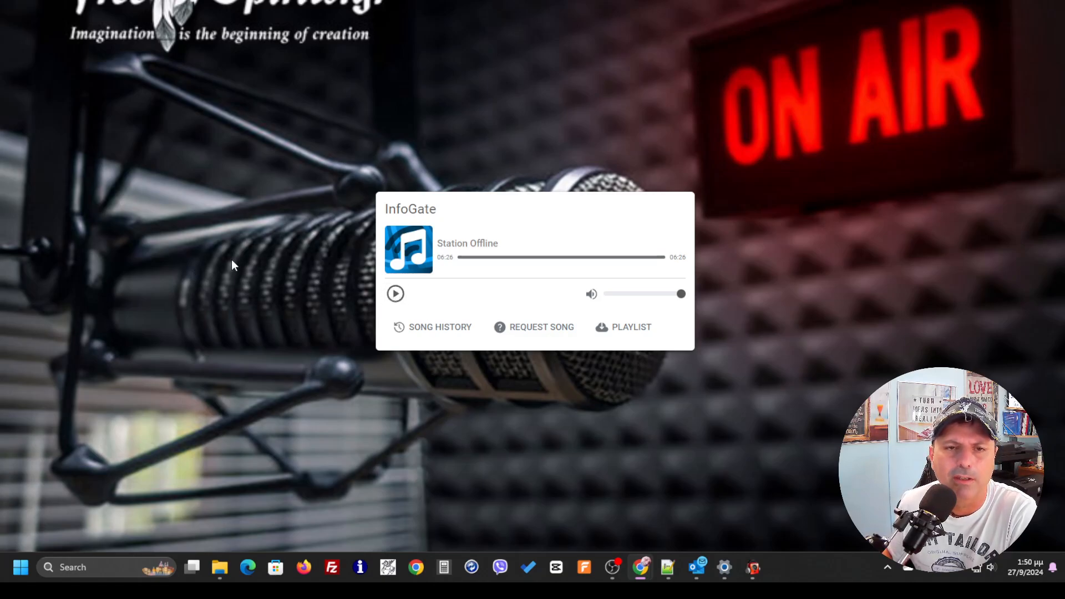
mouse_move(724, 567)
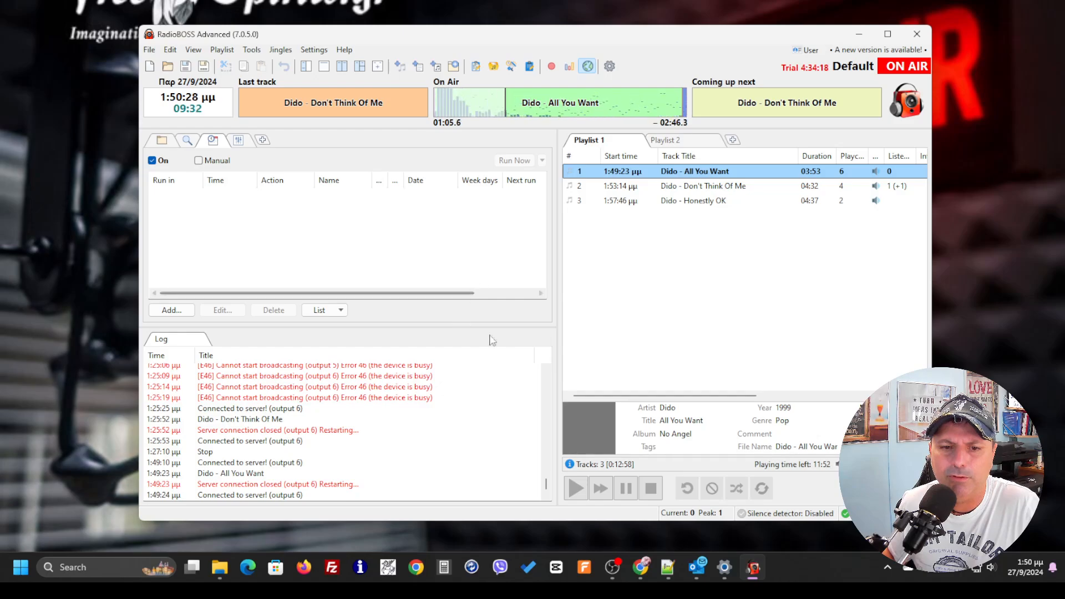
mouse_move(586, 272)
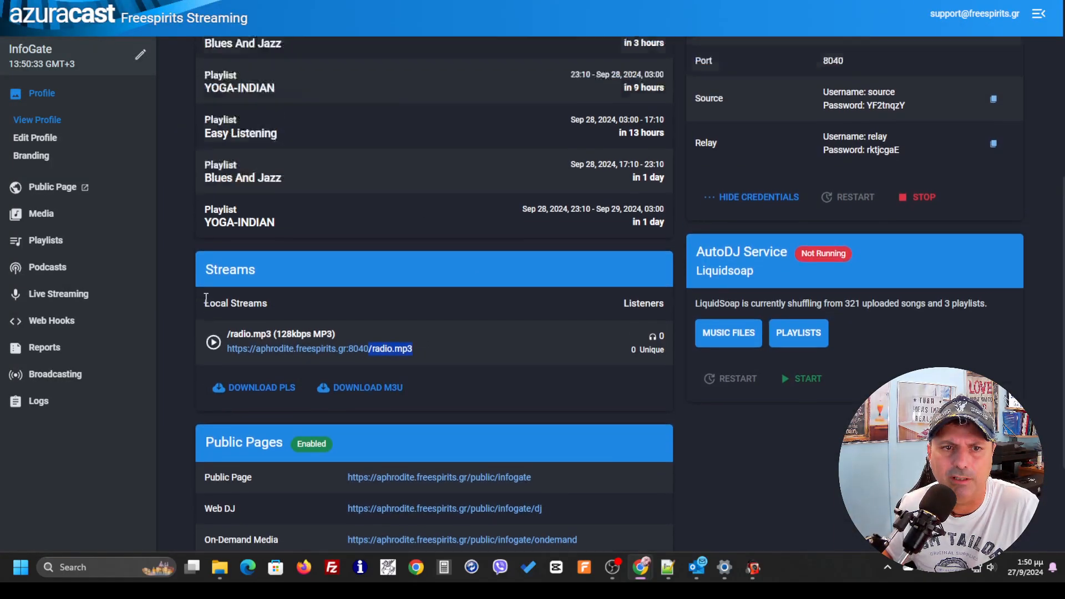
Scroll up the InfoGate station profile to view streams and Icecast source credentials.
scroll(up, 3)
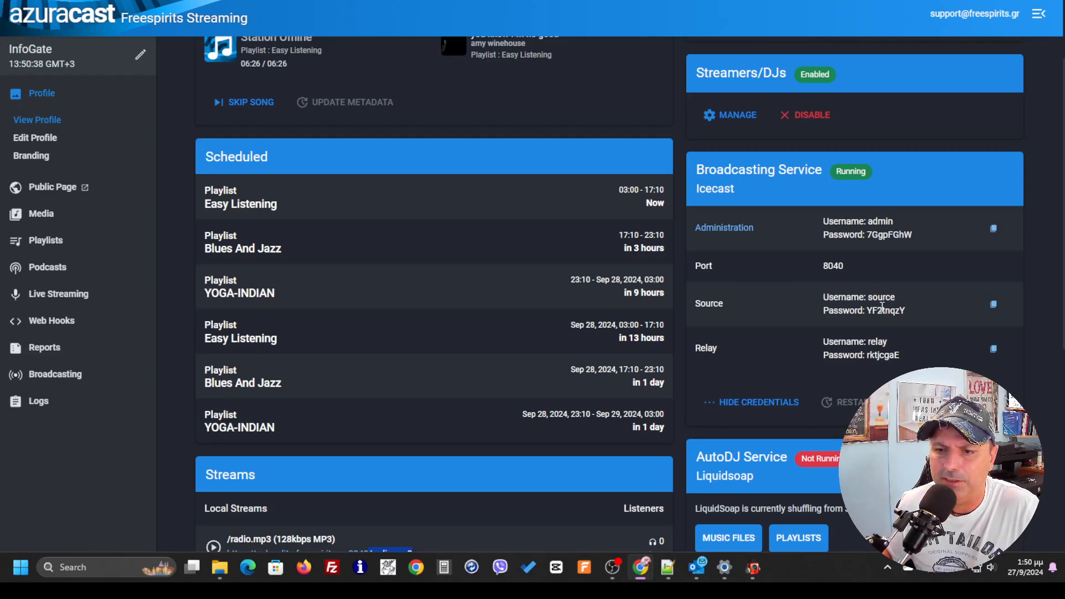
mouse_move(804, 324)
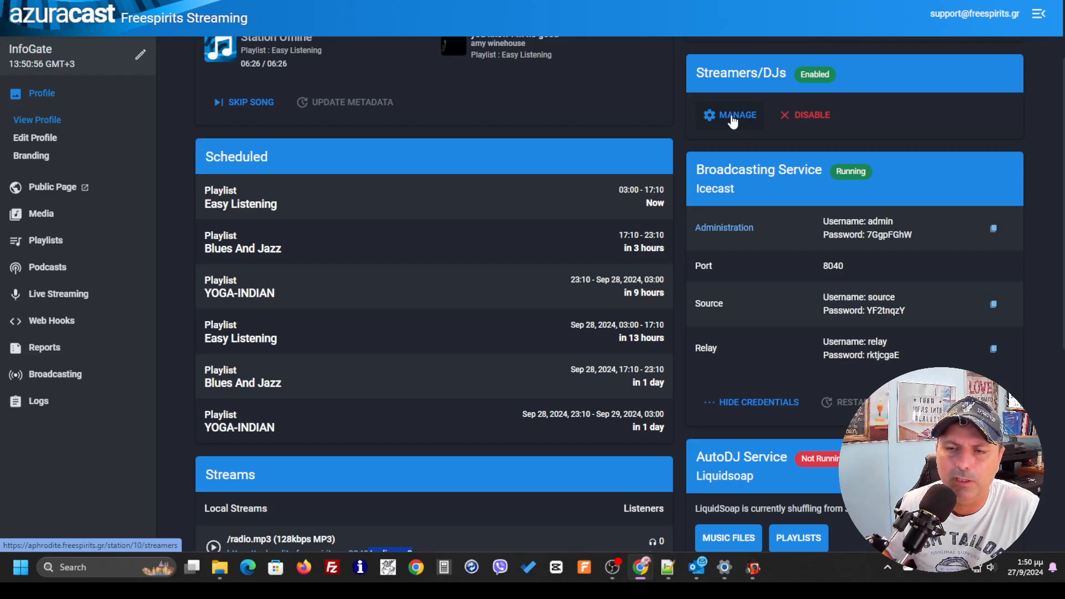
mouse_move(753, 133)
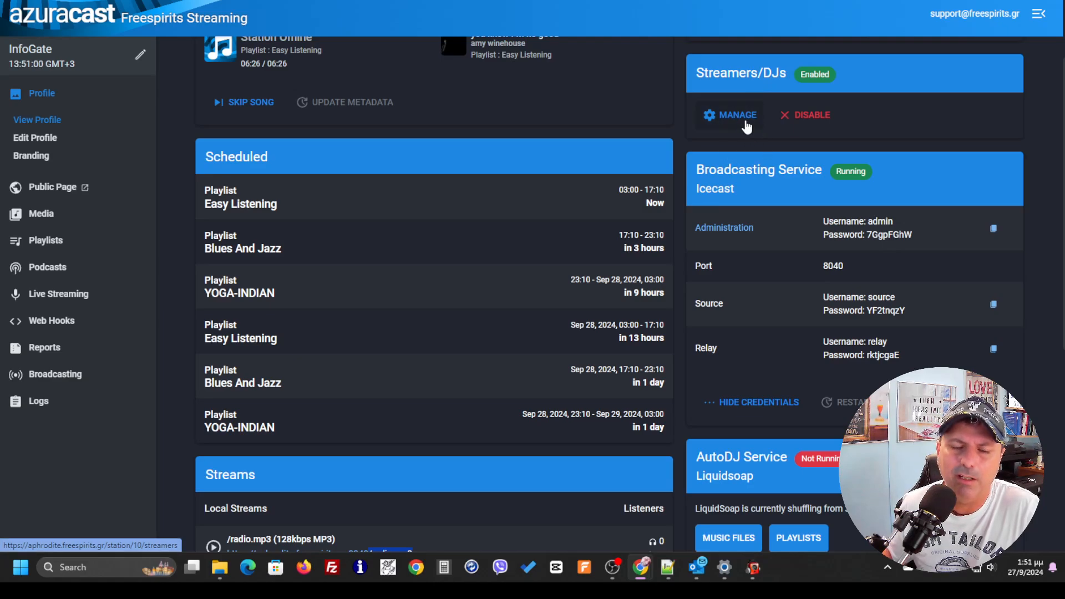
mouse_move(747, 127)
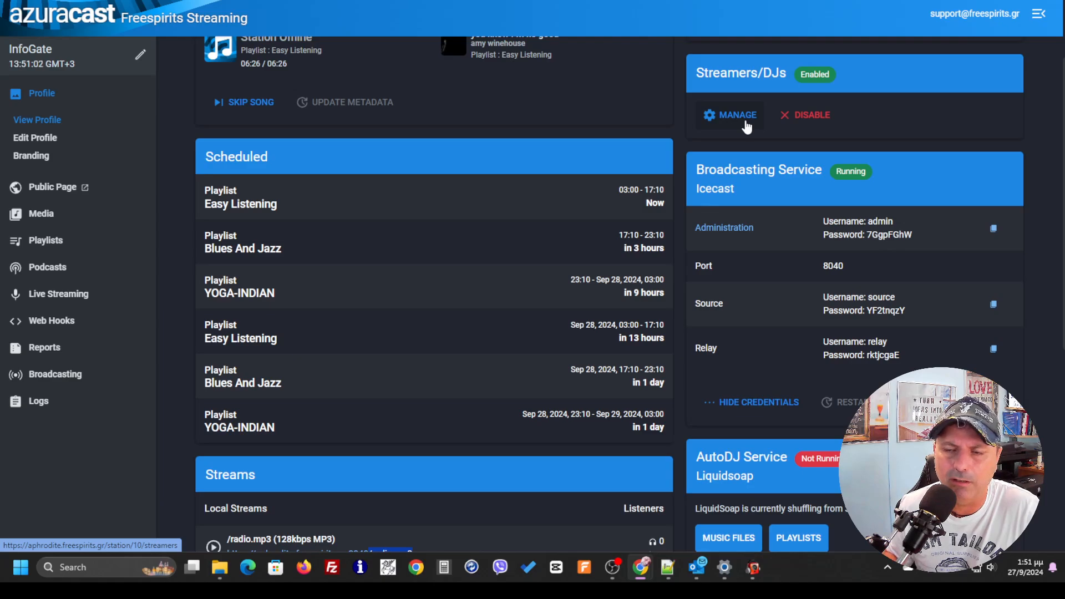